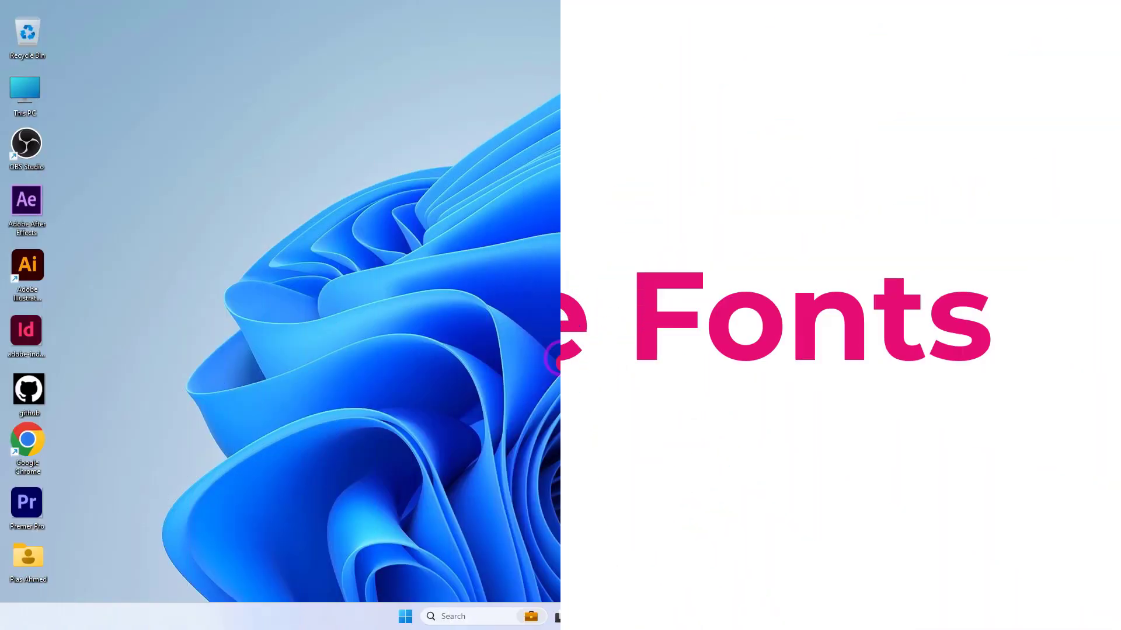
Launch Chrome, go to google.com and search for 'google fonts'
click(27, 439)
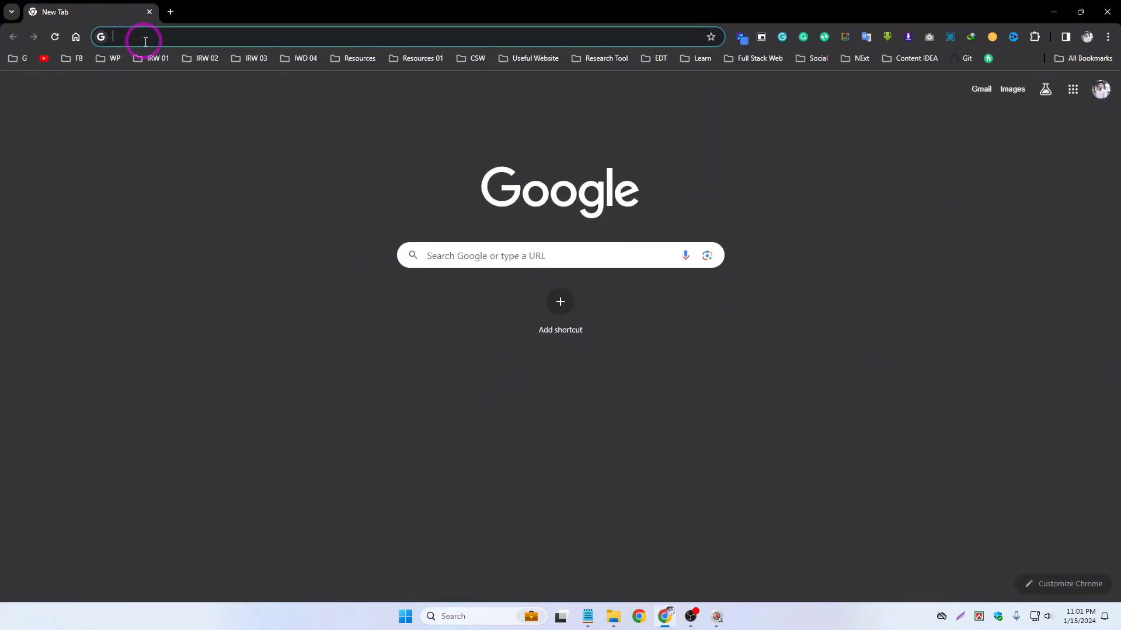
text(google.com)
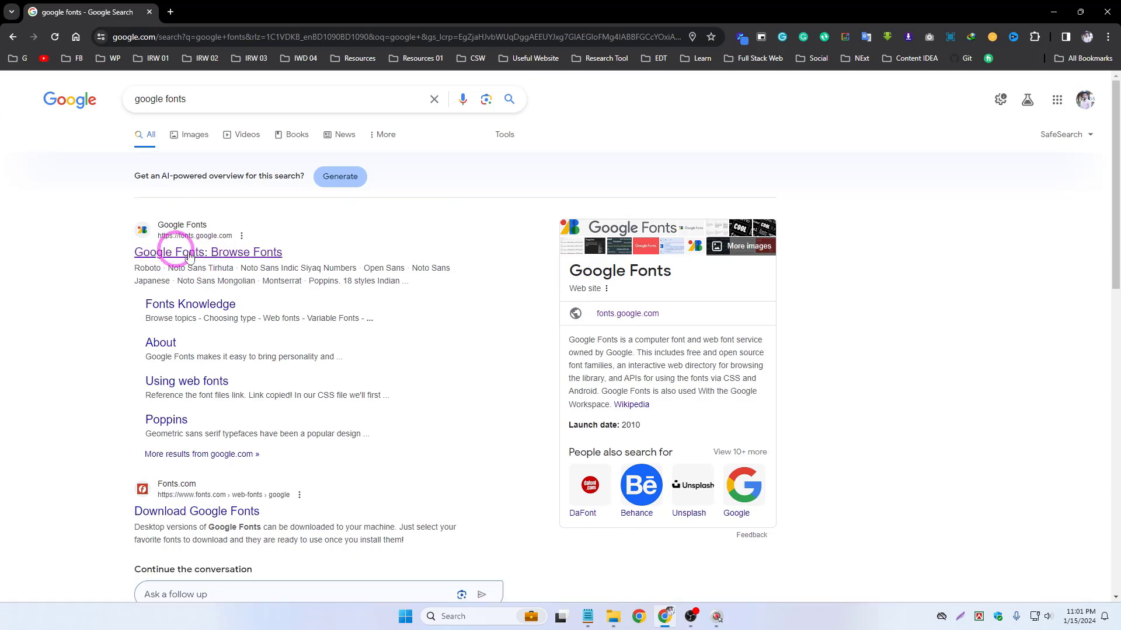
click(186, 252)
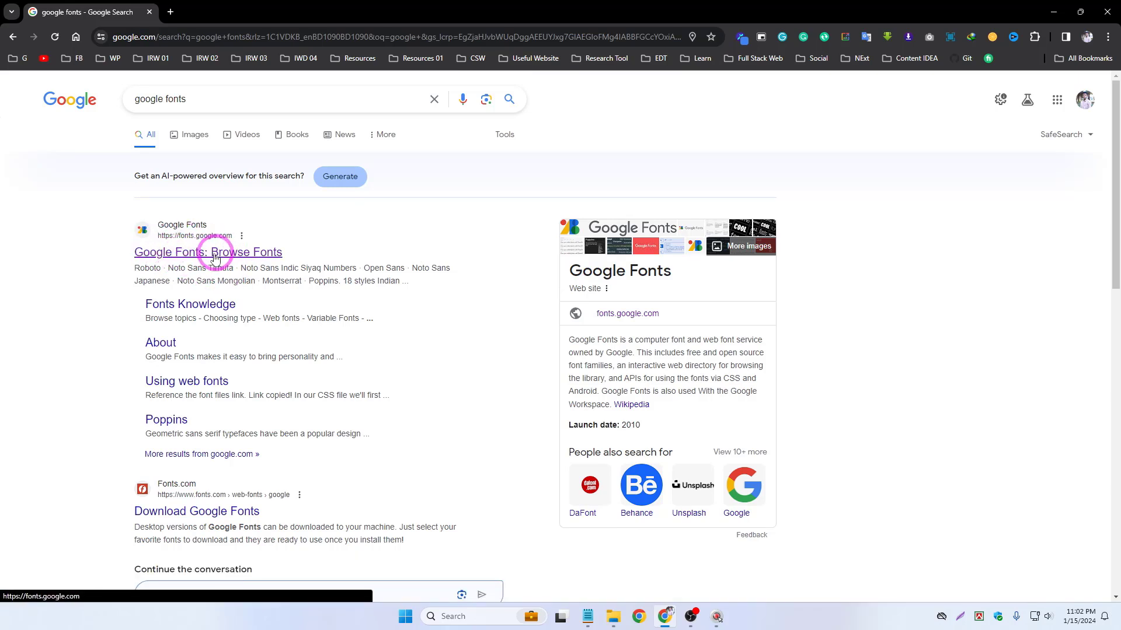
Open the Google Fonts browse page and search the catalogue for 'robo'
click(207, 252)
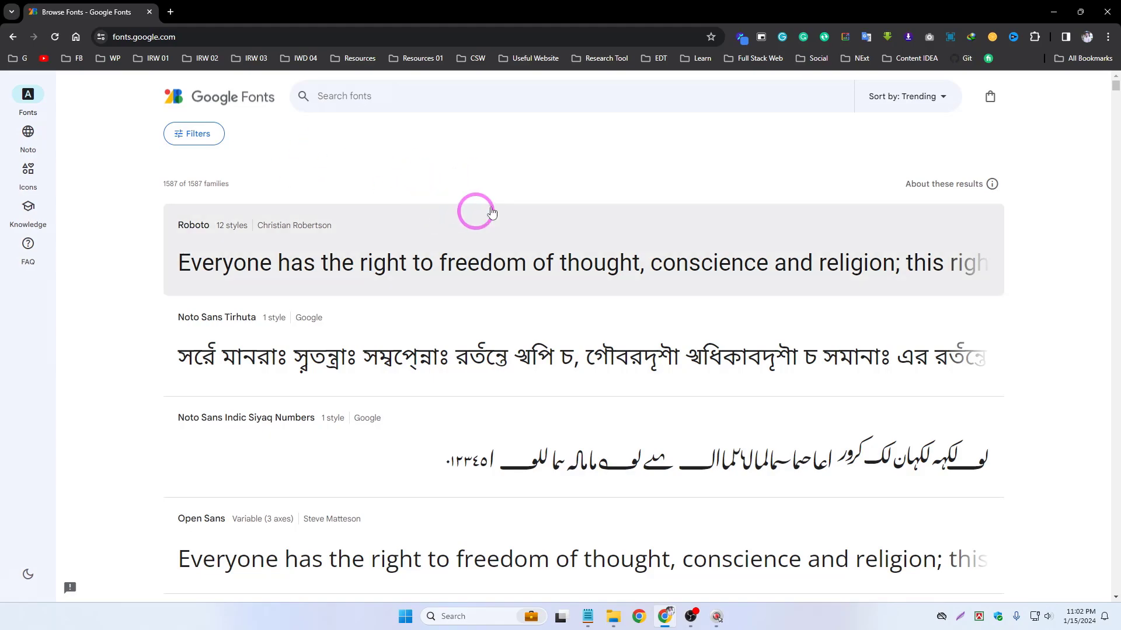
mouse_move(258, 266)
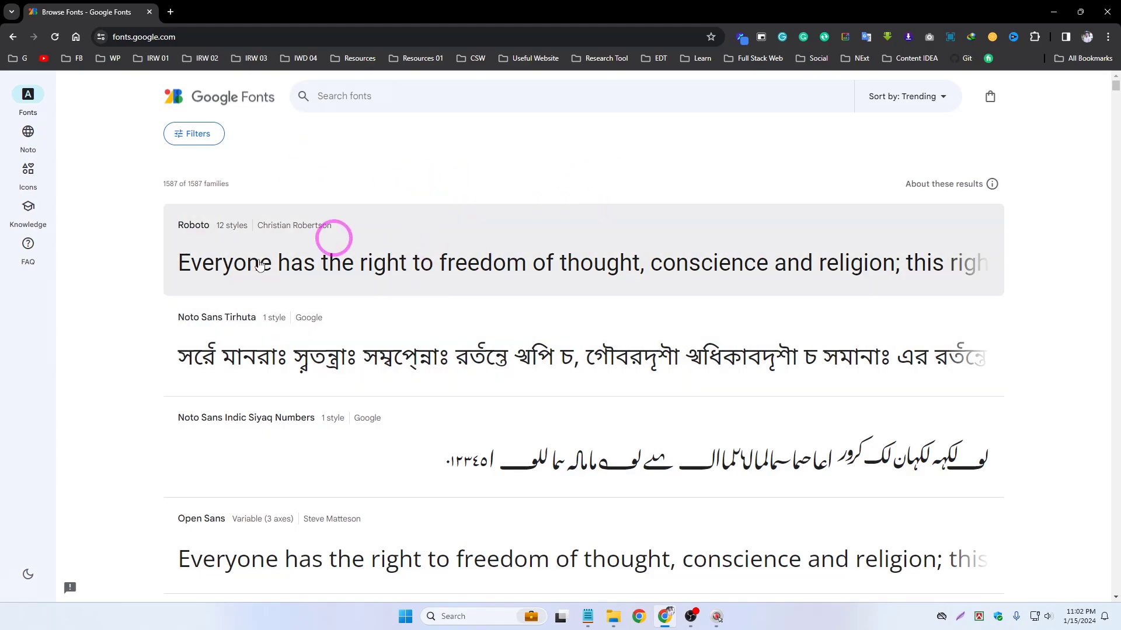
scroll(down, 3)
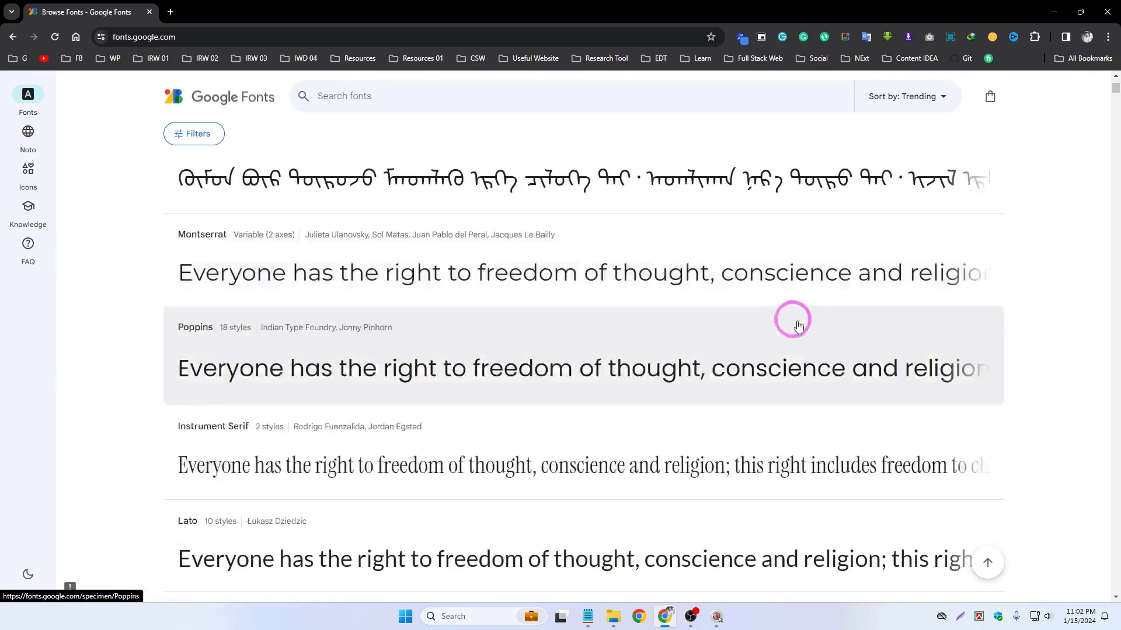
click(369, 96)
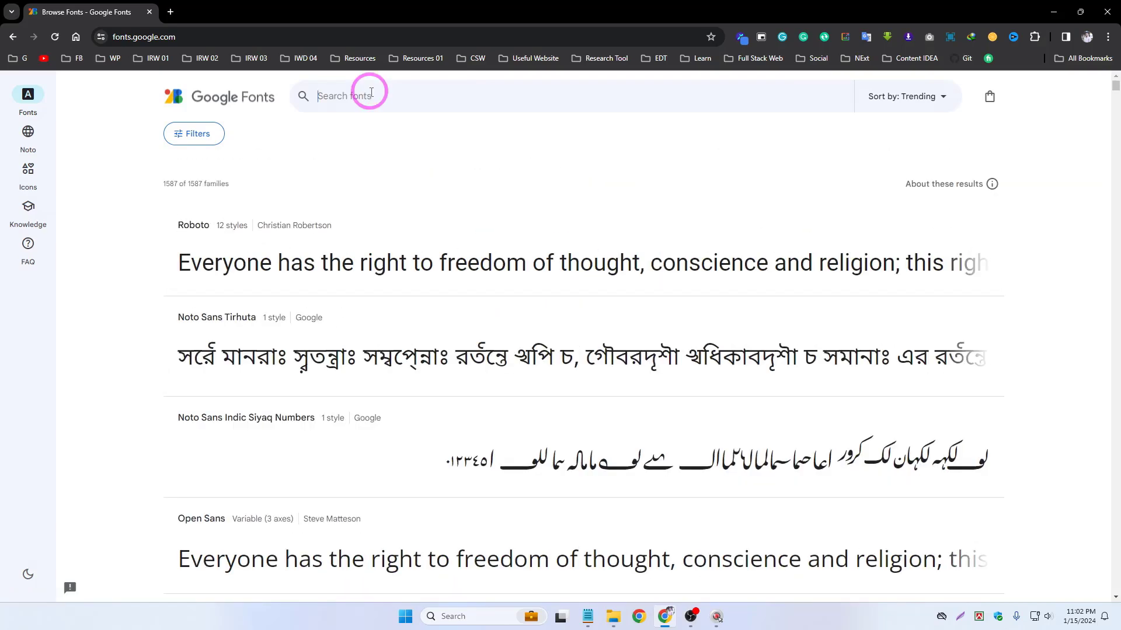
text(robo)
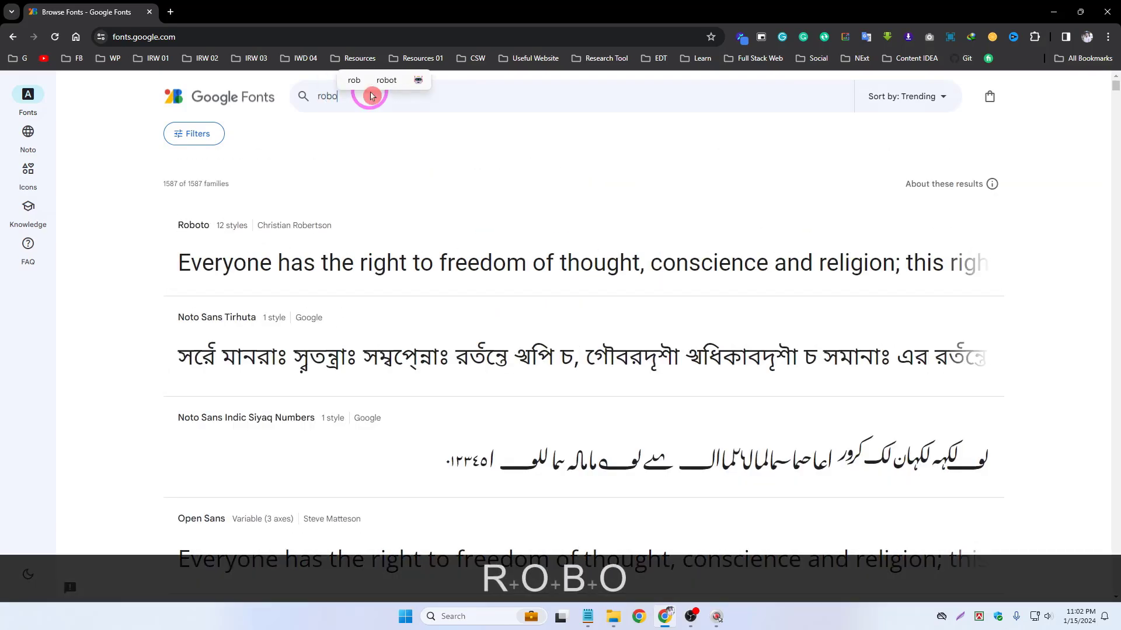
key(Enter)
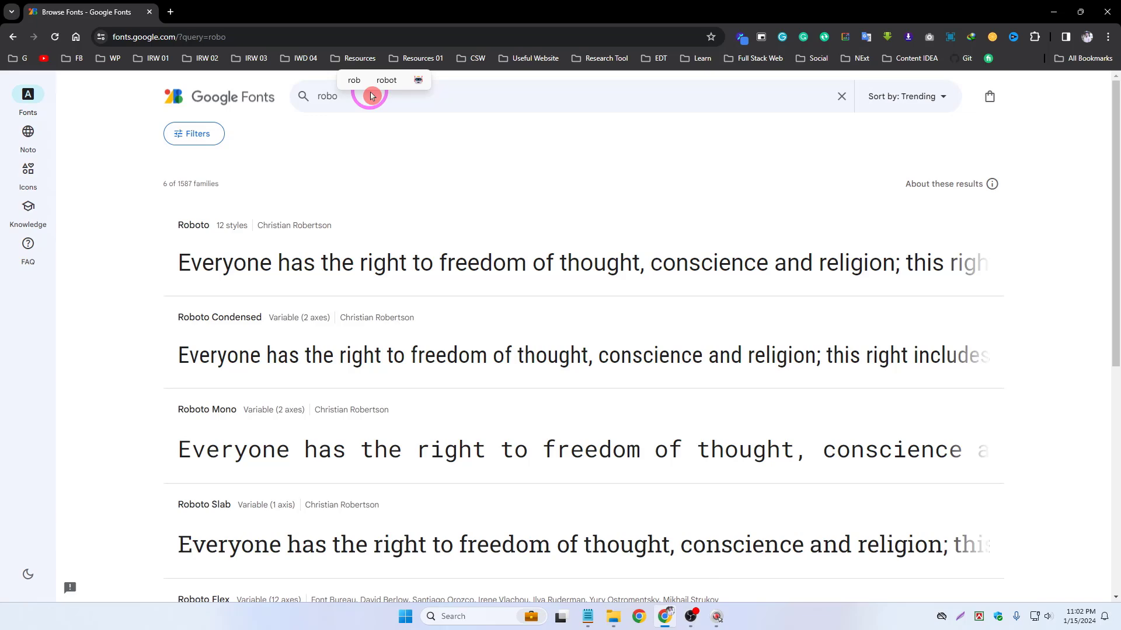
Open the Roboto family page, review its styles and download the family as Roboto.zip
click(194, 226)
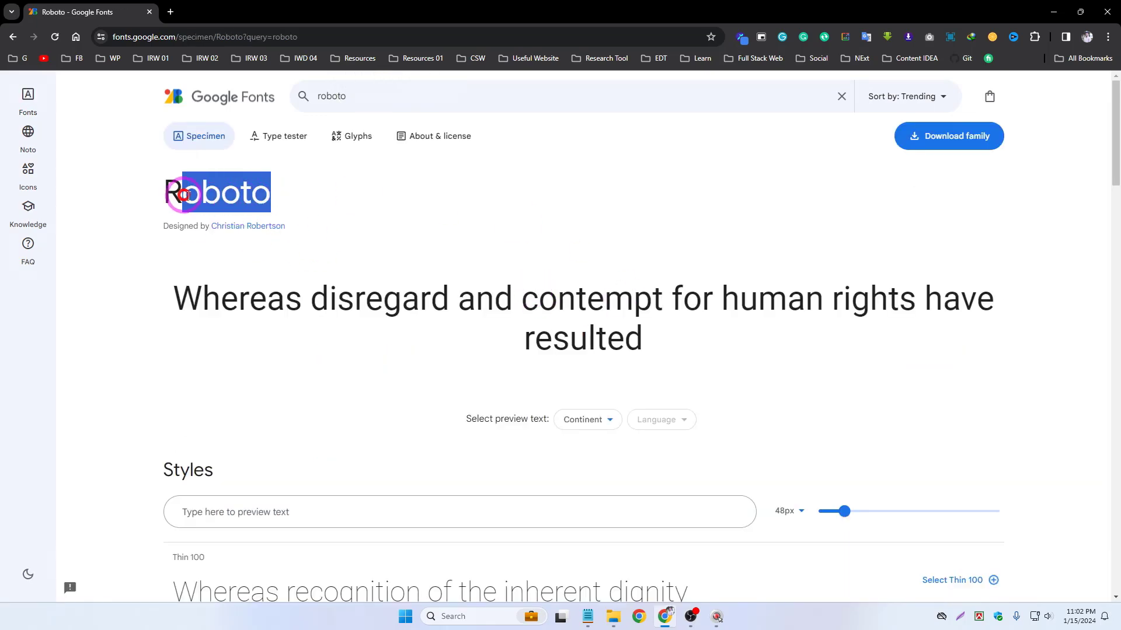
scroll(down, 3)
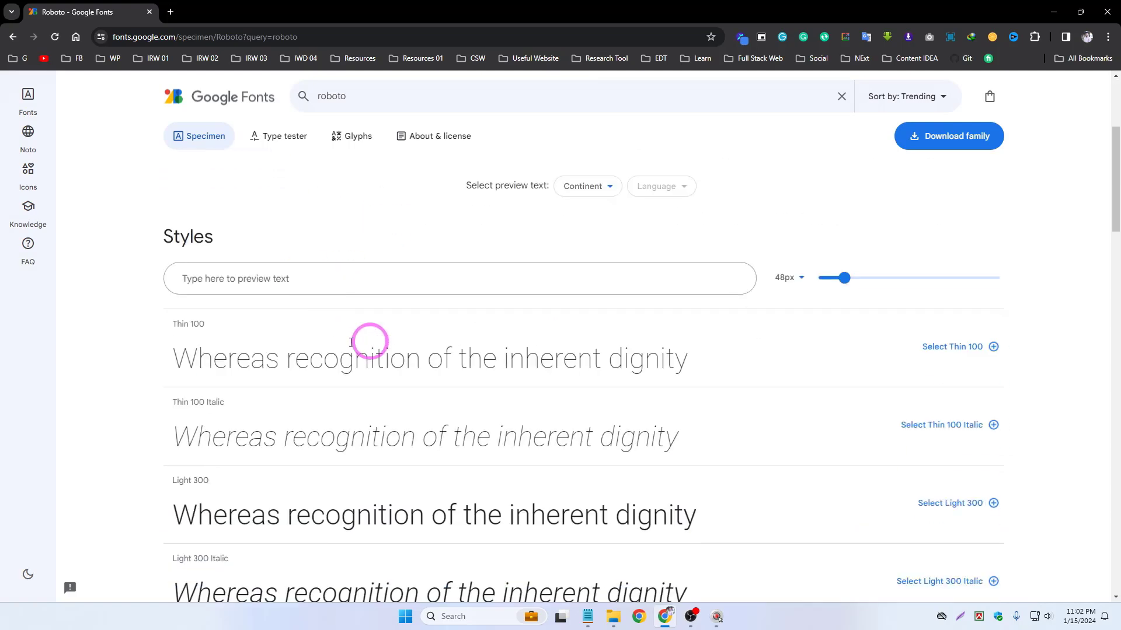
scroll(down, 3)
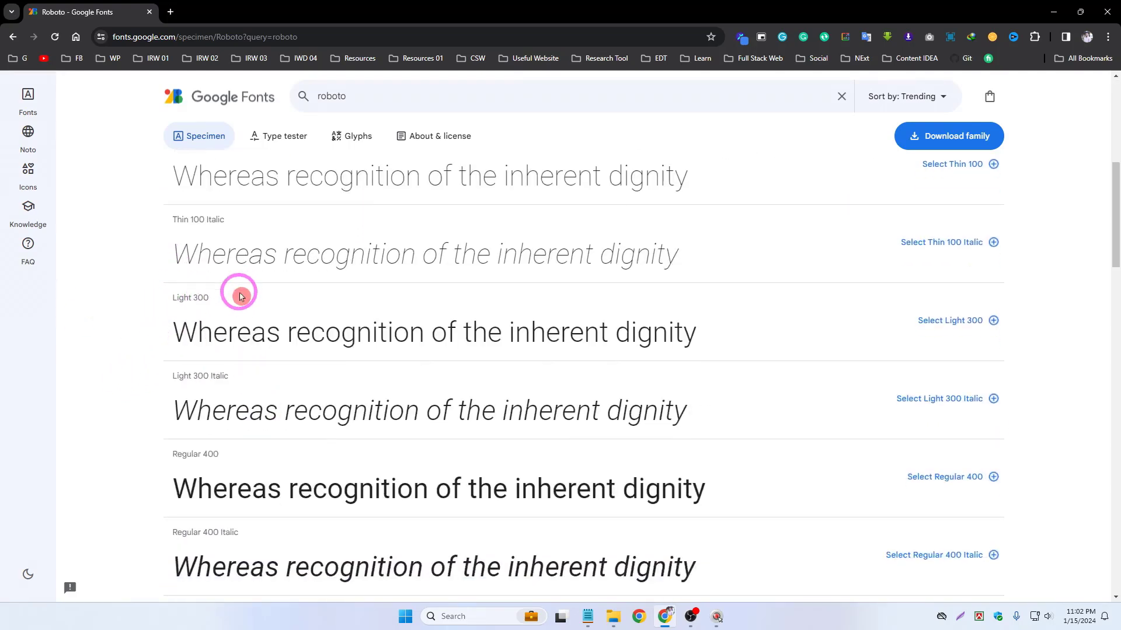
scroll(down, 3)
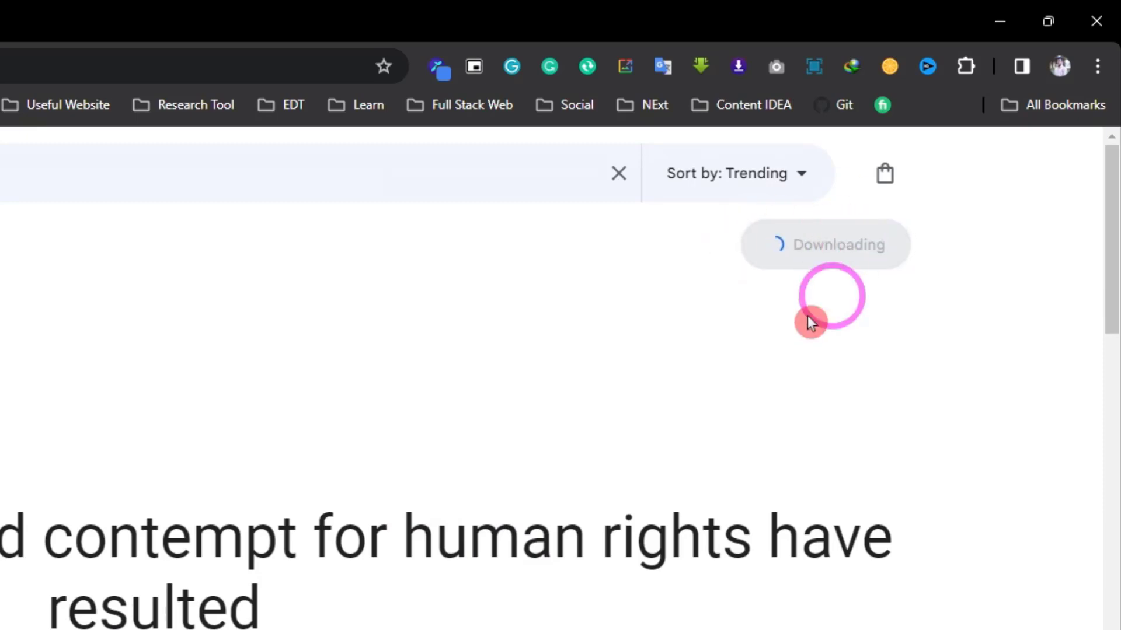
click(983, 67)
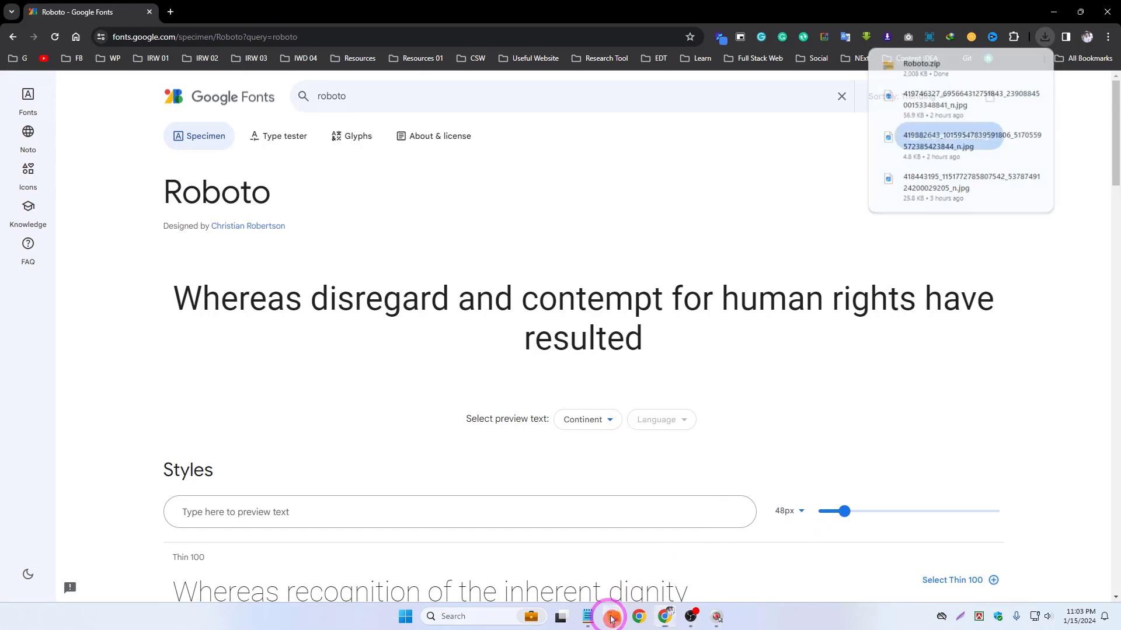
In File Explorer's Downloads, create a New folder with the default name and open it
click(612, 616)
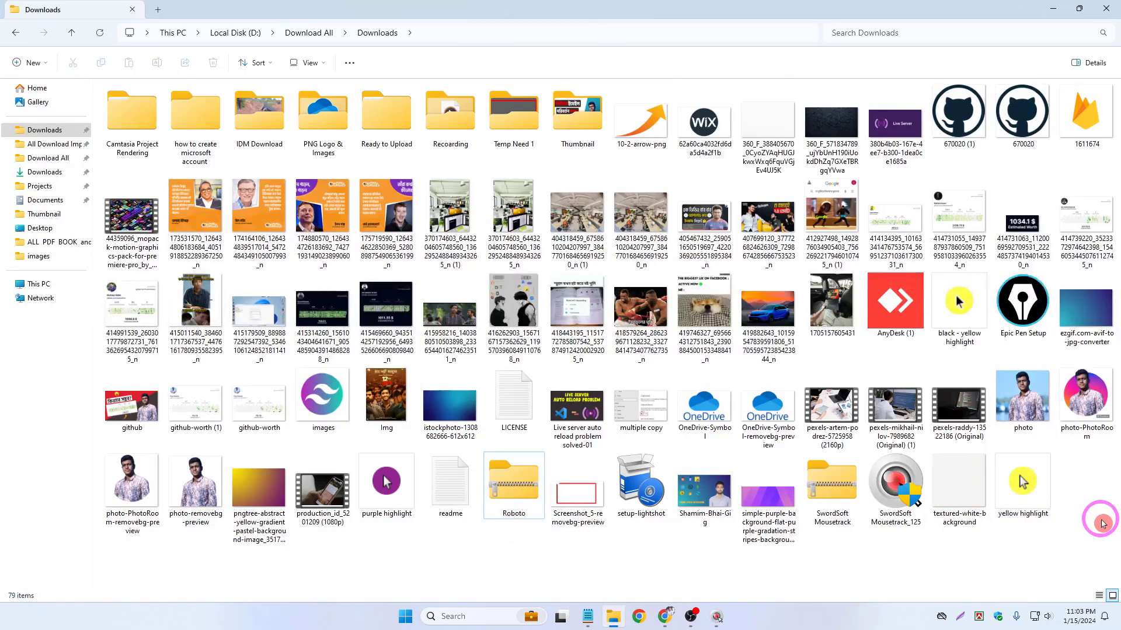
key(Ctrl+Shift+N)
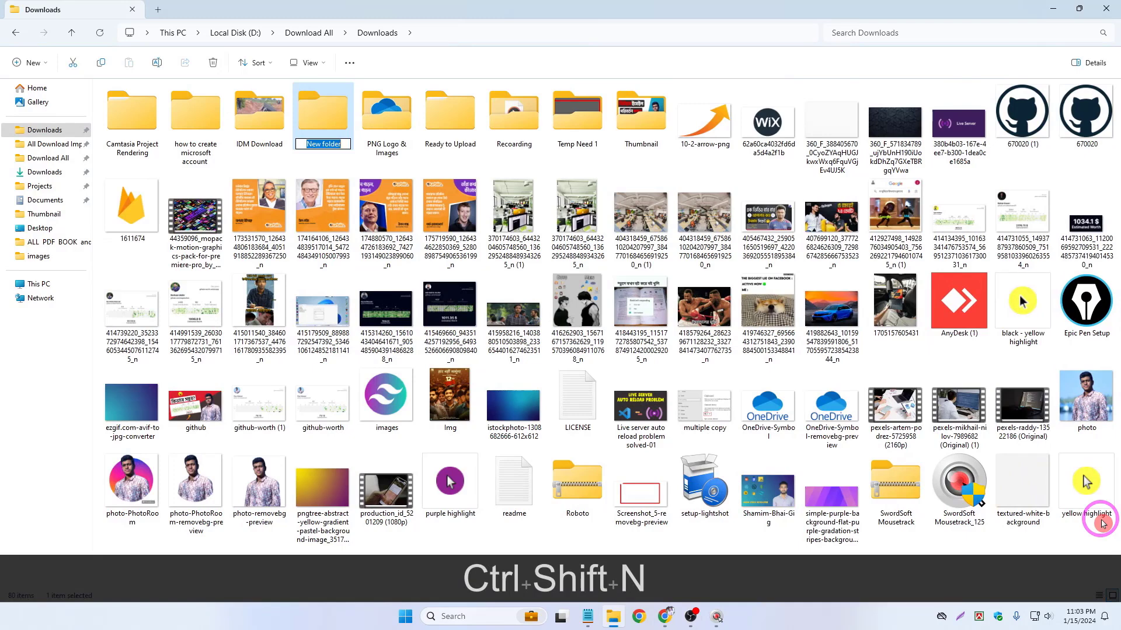
key(Enter)
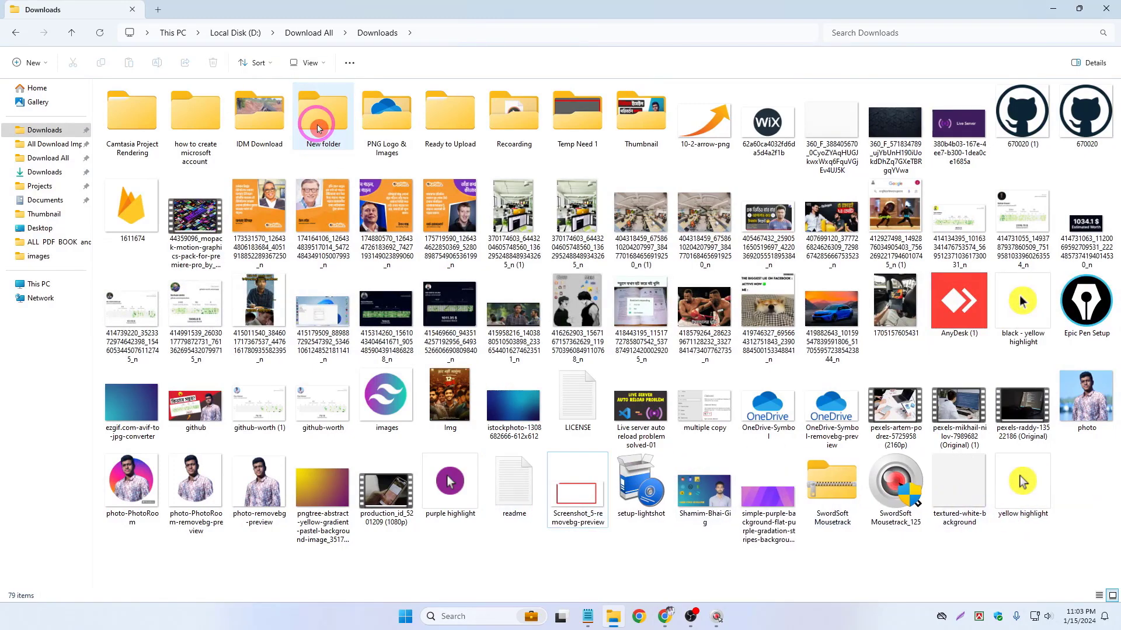
double_click(318, 123)
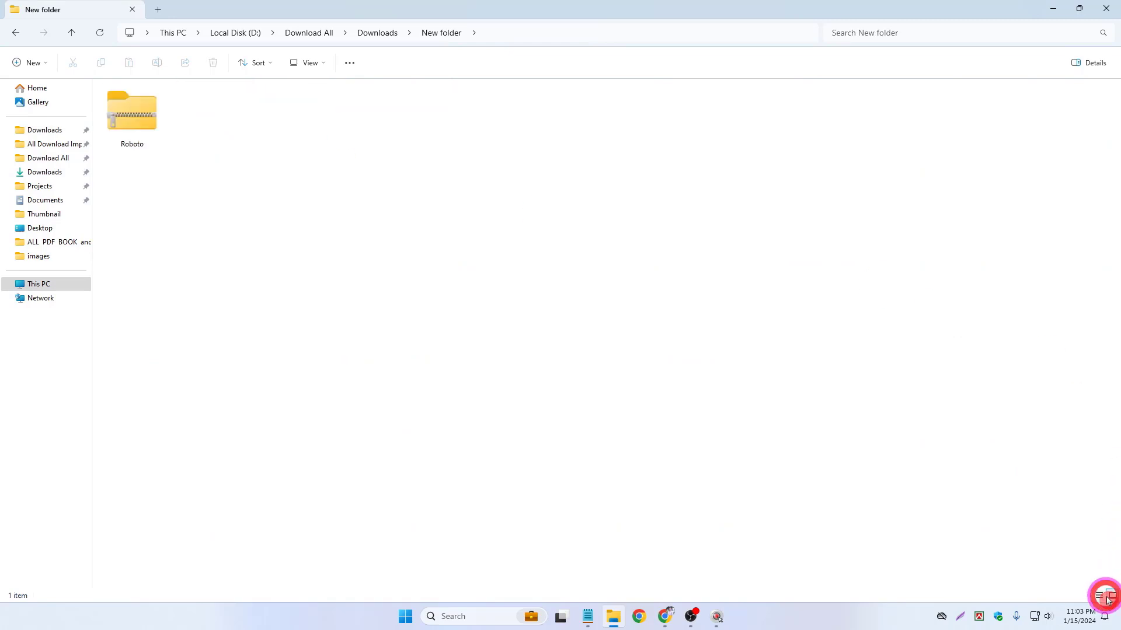
Bring up the context menu for Roboto.zip to reach the WinRAR options
right_click(130, 111)
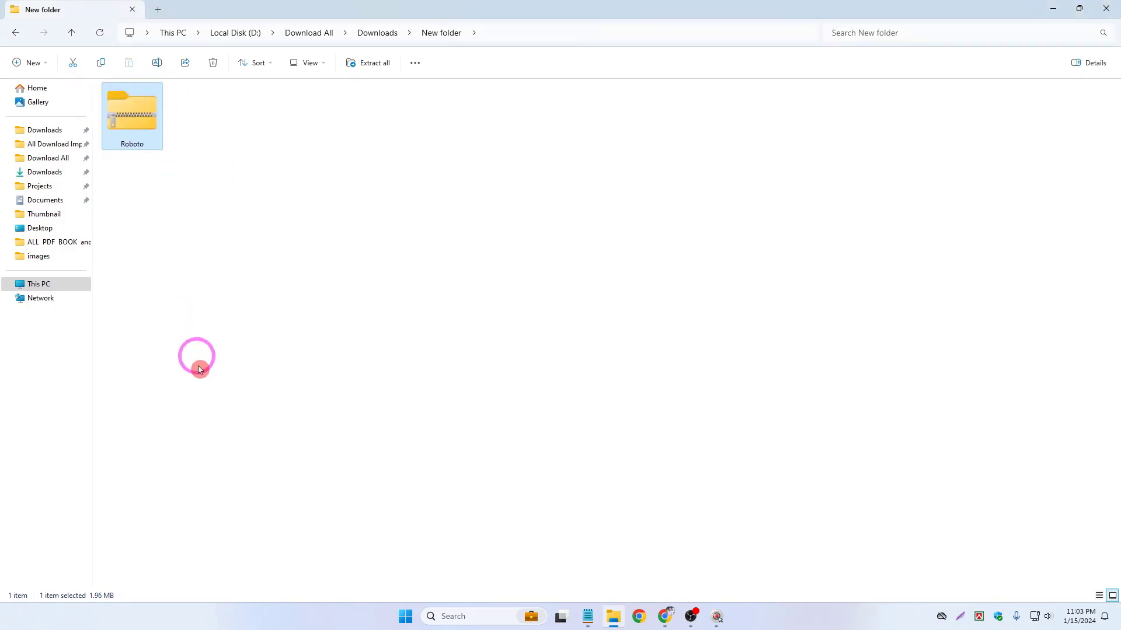
right_click(131, 116)
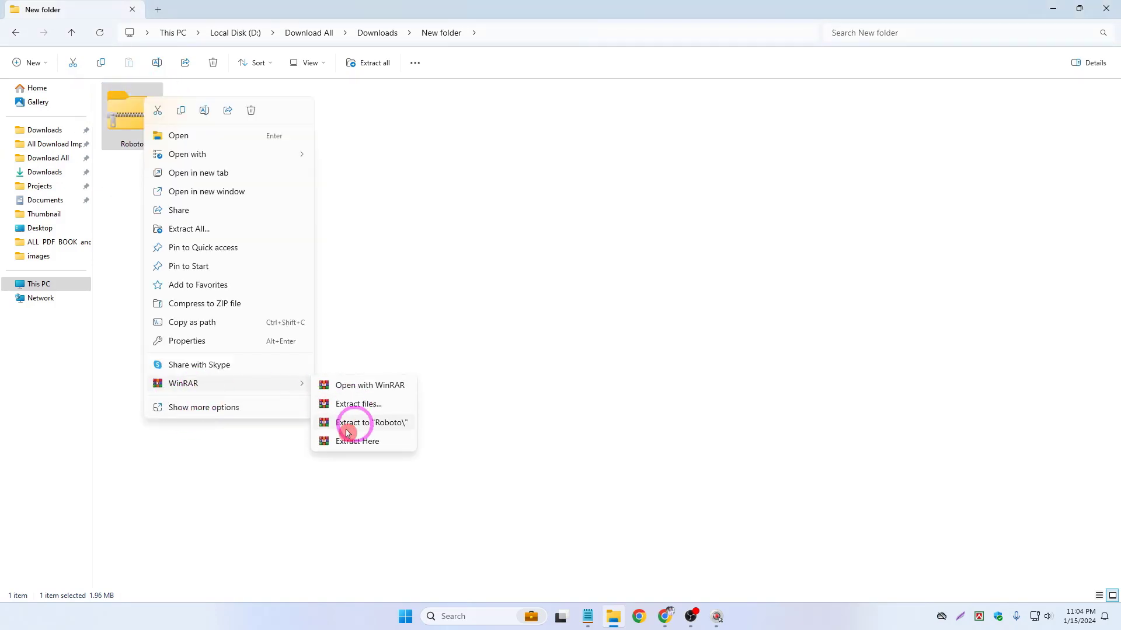
Extract Roboto.zip here with WinRAR and select all twelve font files
click(358, 422)
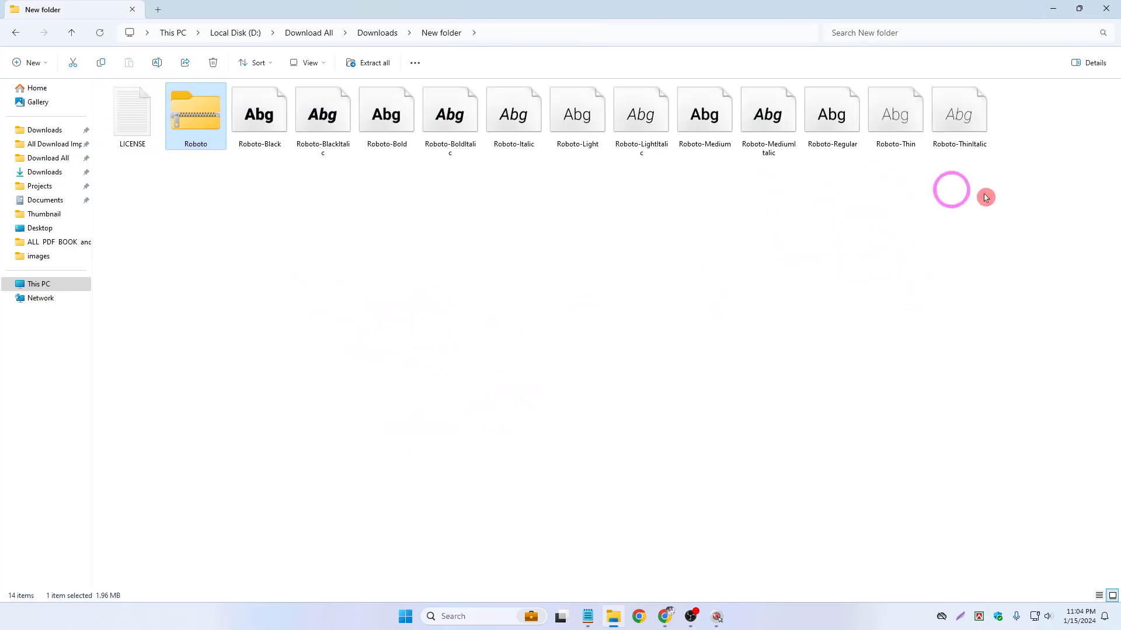
drag(985, 197, 270, 114)
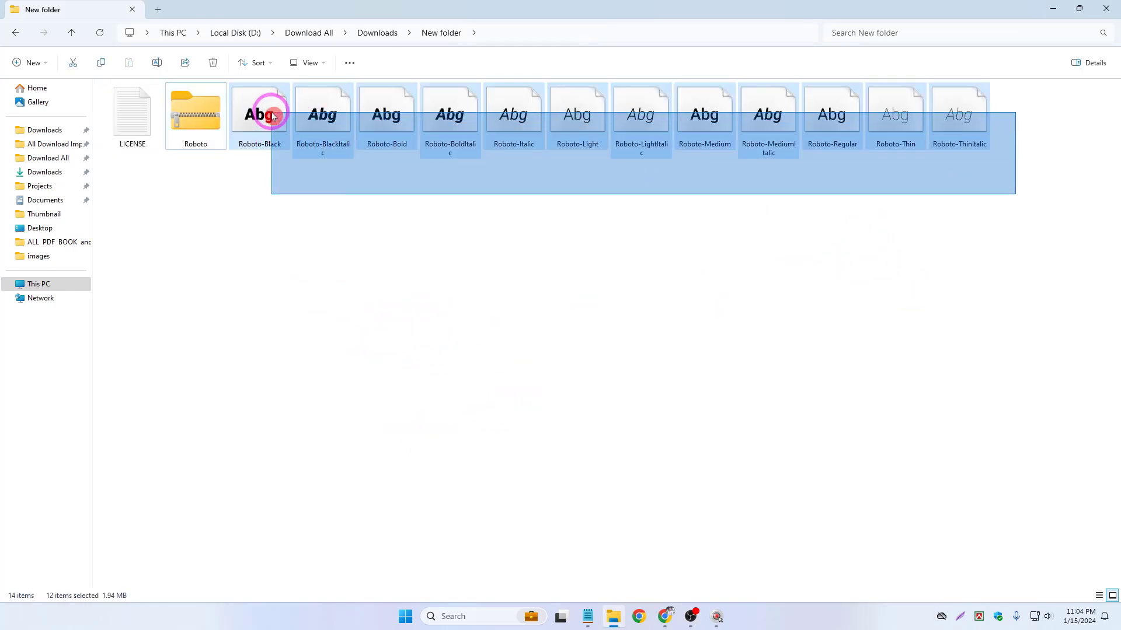
click(350, 140)
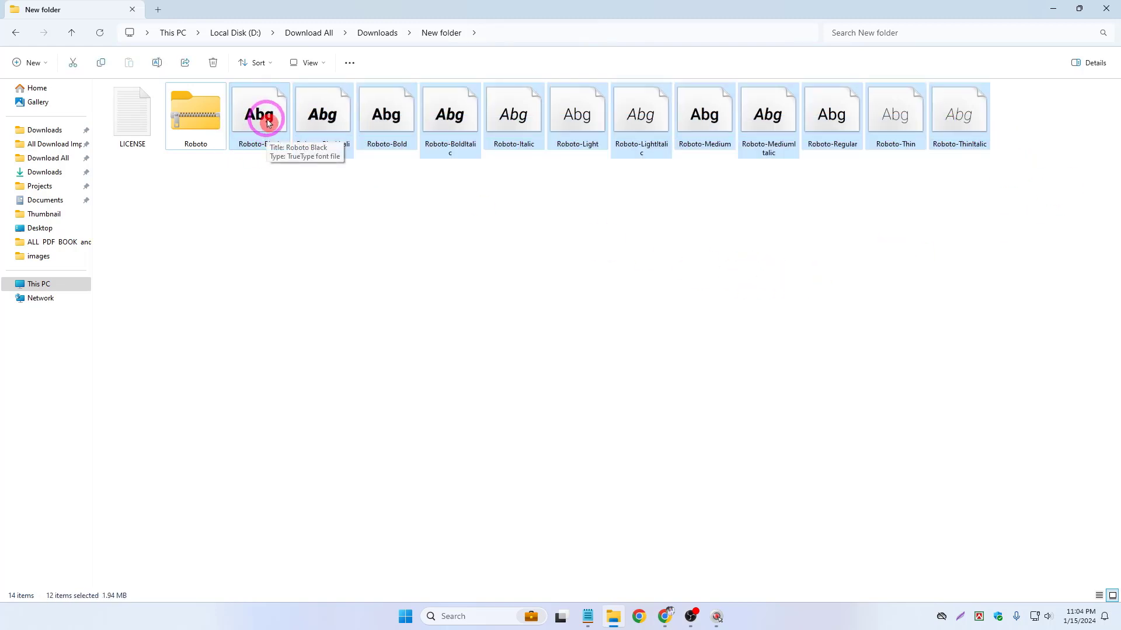
Install the selected Roboto fonts, applying the replace answer to all current items
right_click(260, 120)
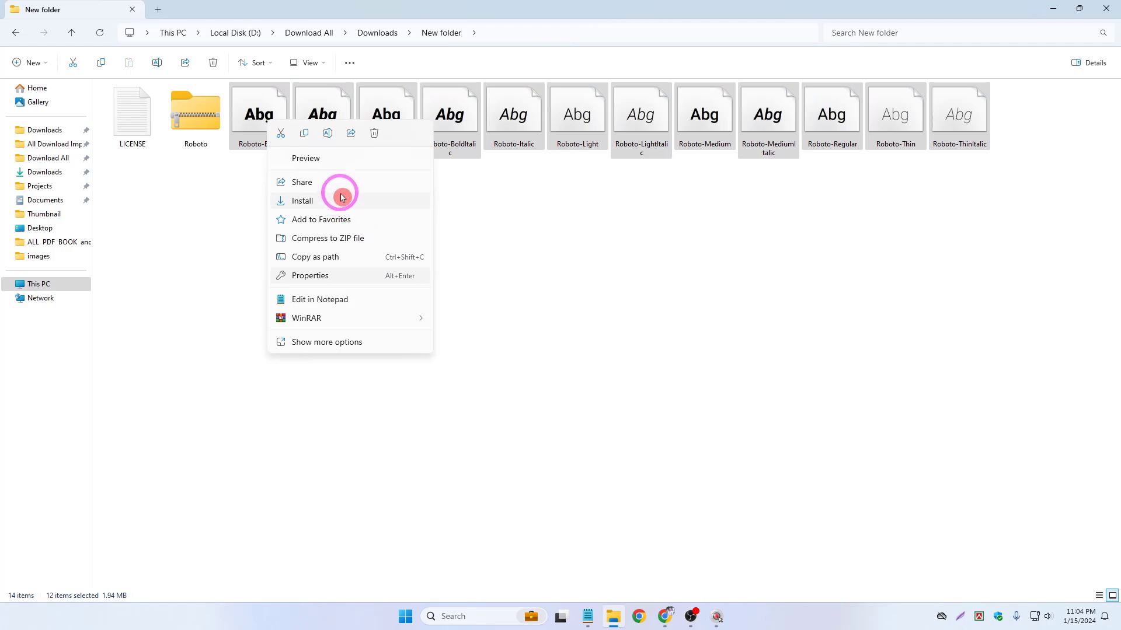
click(302, 201)
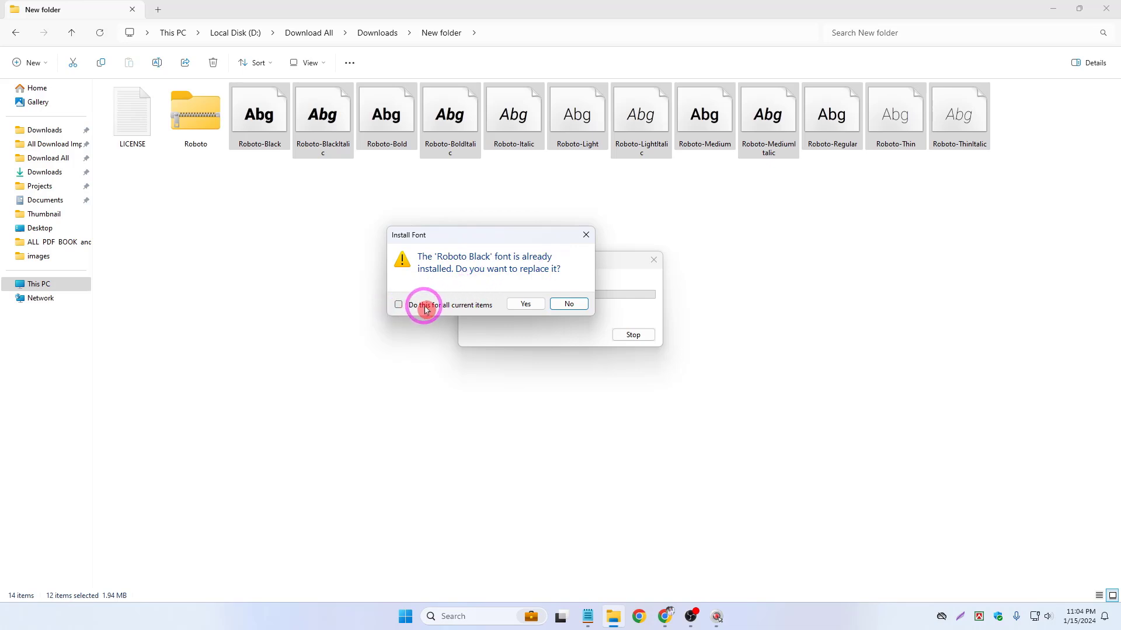
click(398, 305)
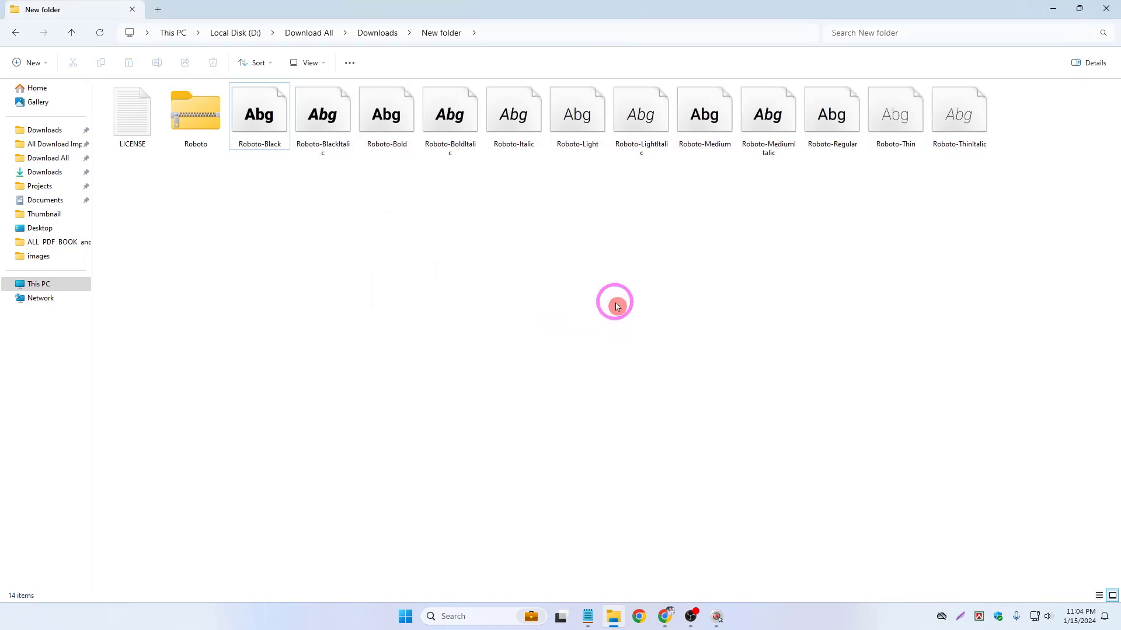
mouse_move(692, 601)
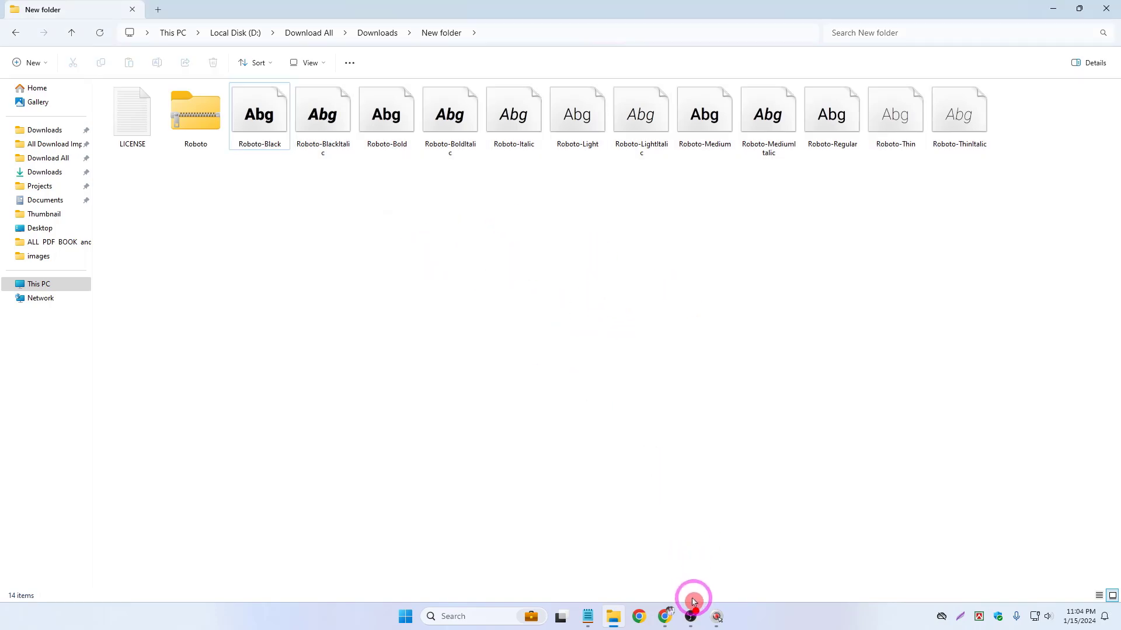
Return to the Roboto results in Google Fonts and try sorting them by Name
click(691, 616)
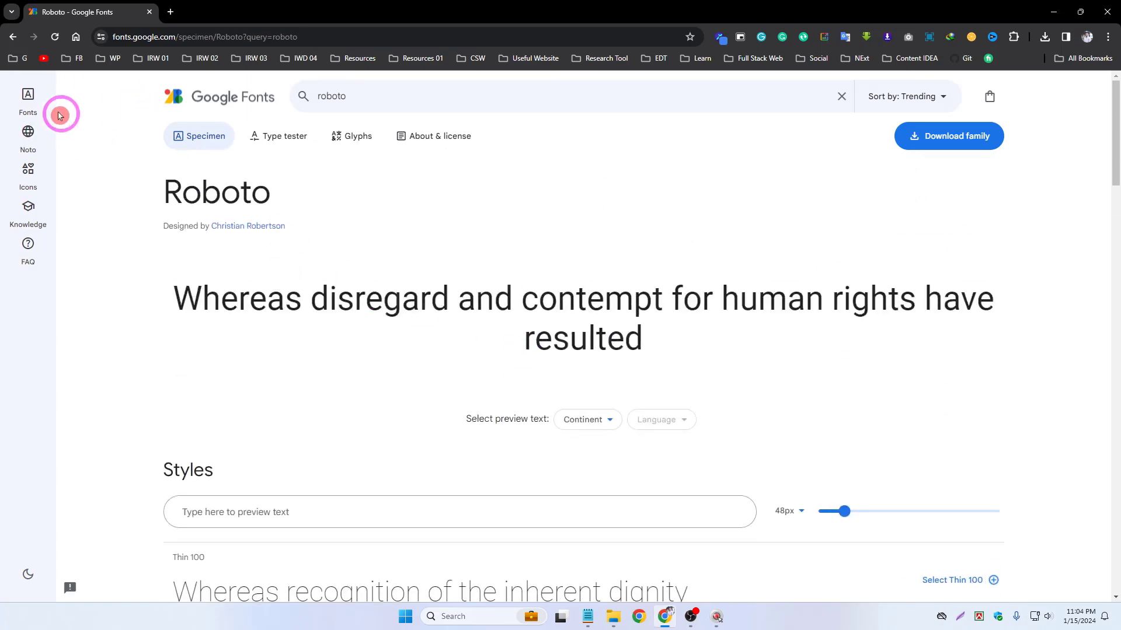
click(28, 99)
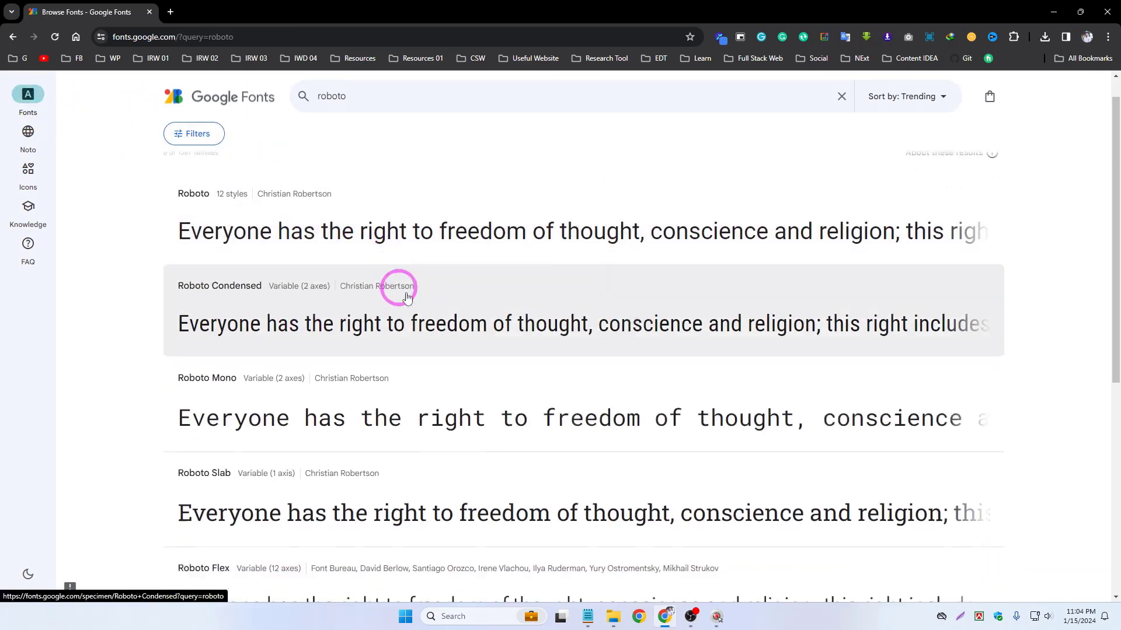
scroll(down, 3)
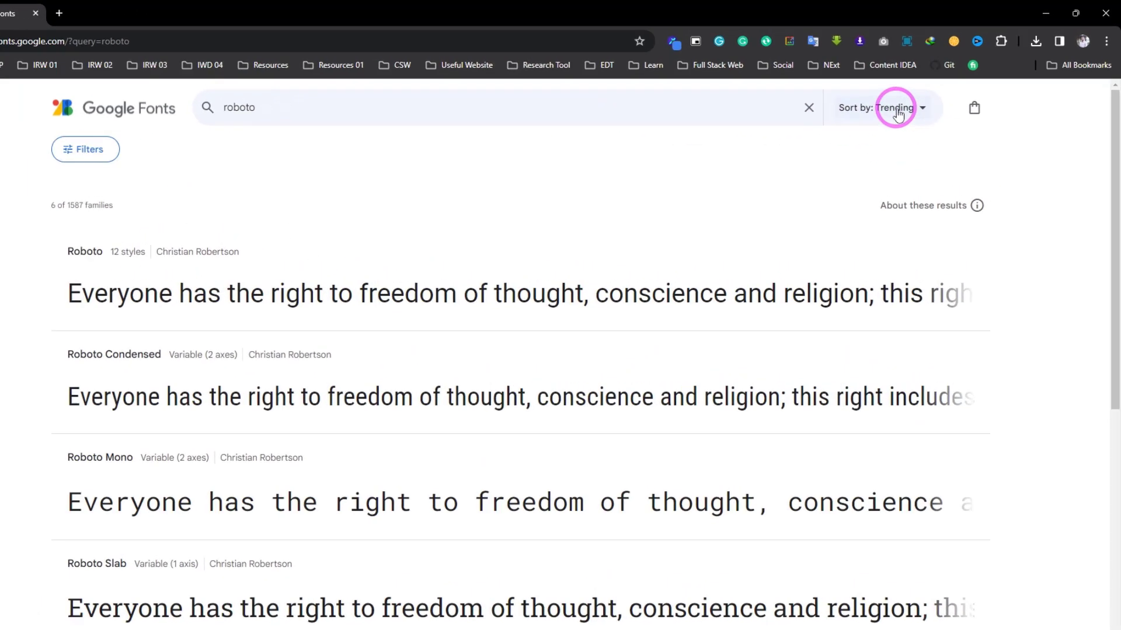
click(896, 107)
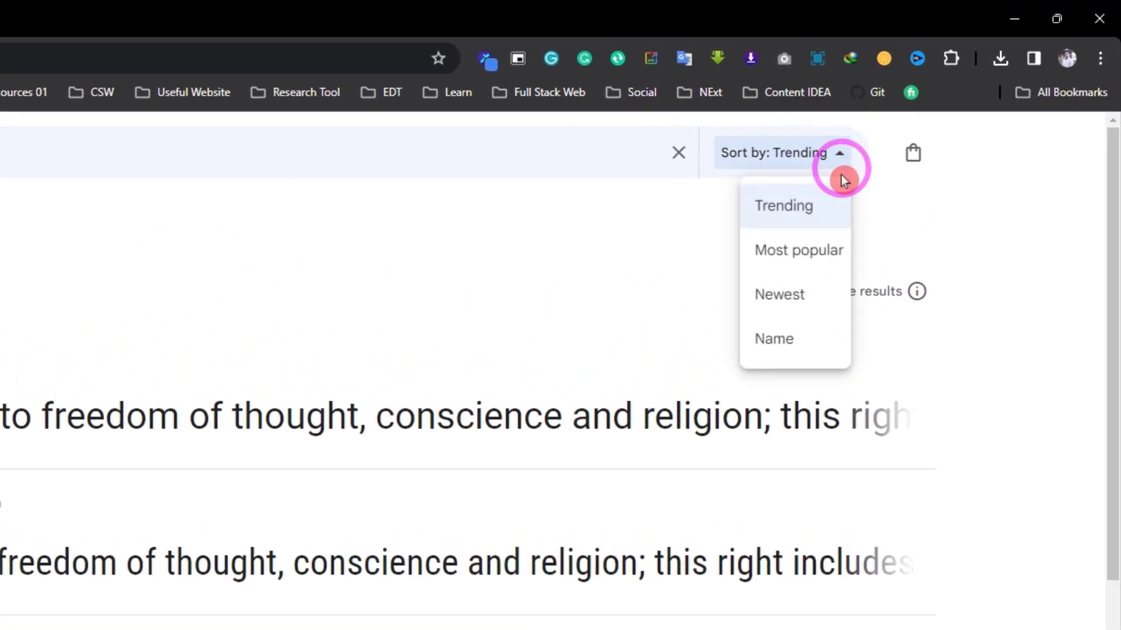
mouse_move(814, 210)
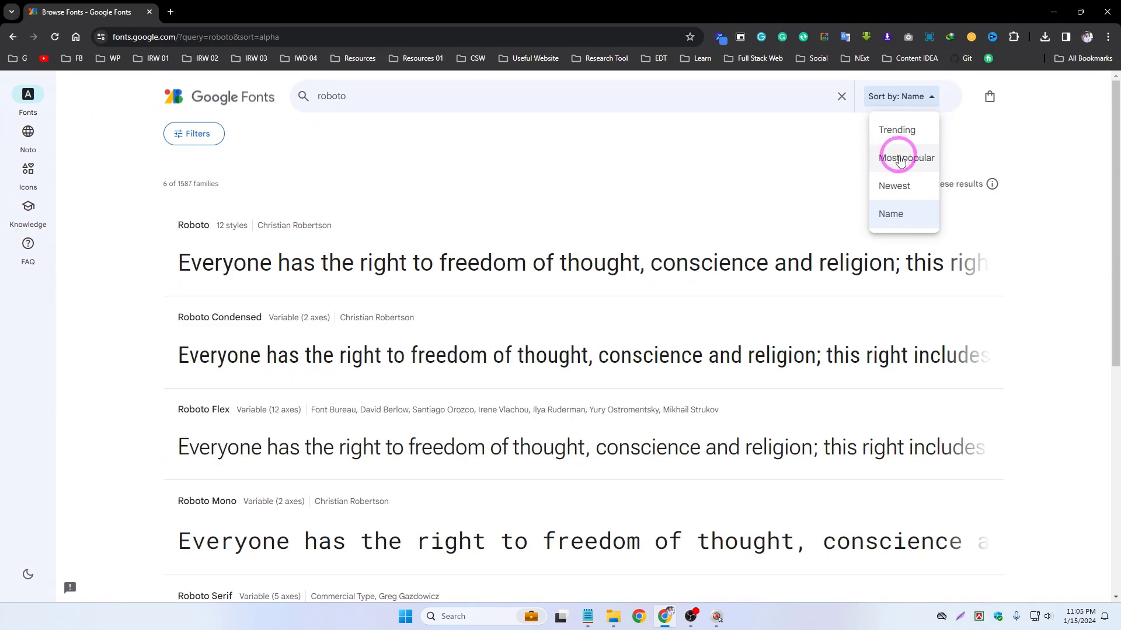
click(902, 156)
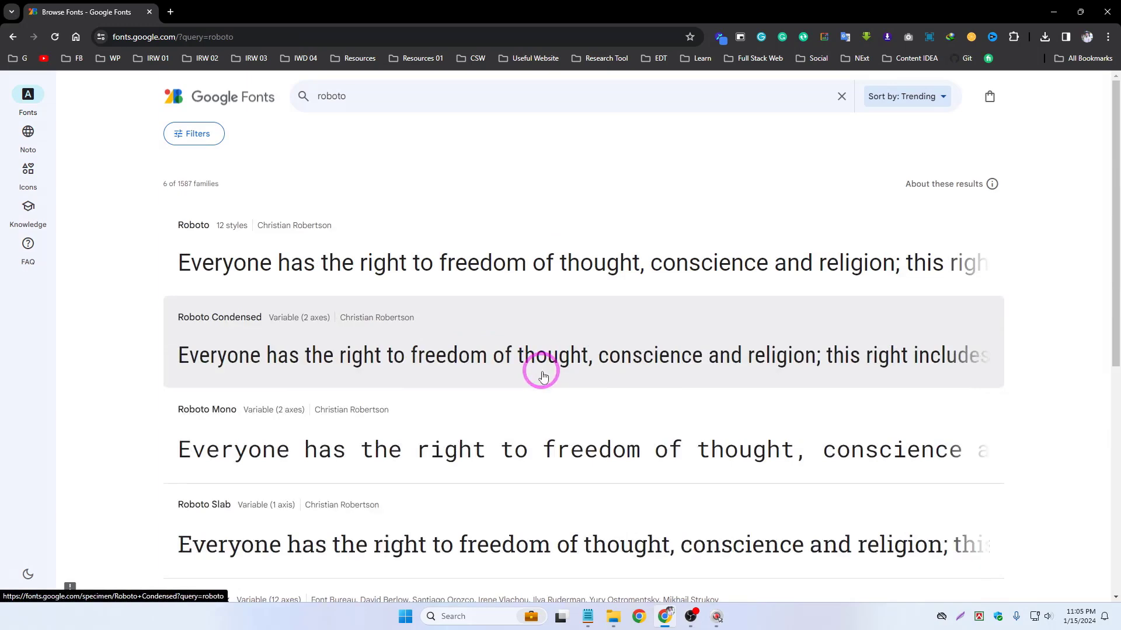
Sort the Roboto results by Newest so Roboto Flex is listed first
click(906, 96)
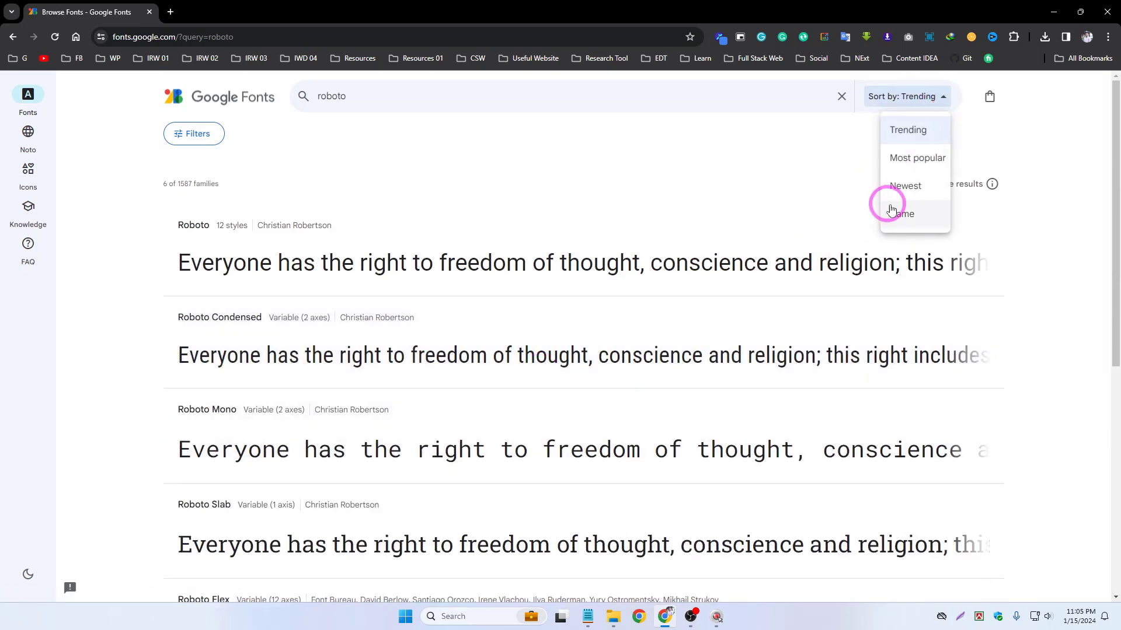
mouse_move(918, 191)
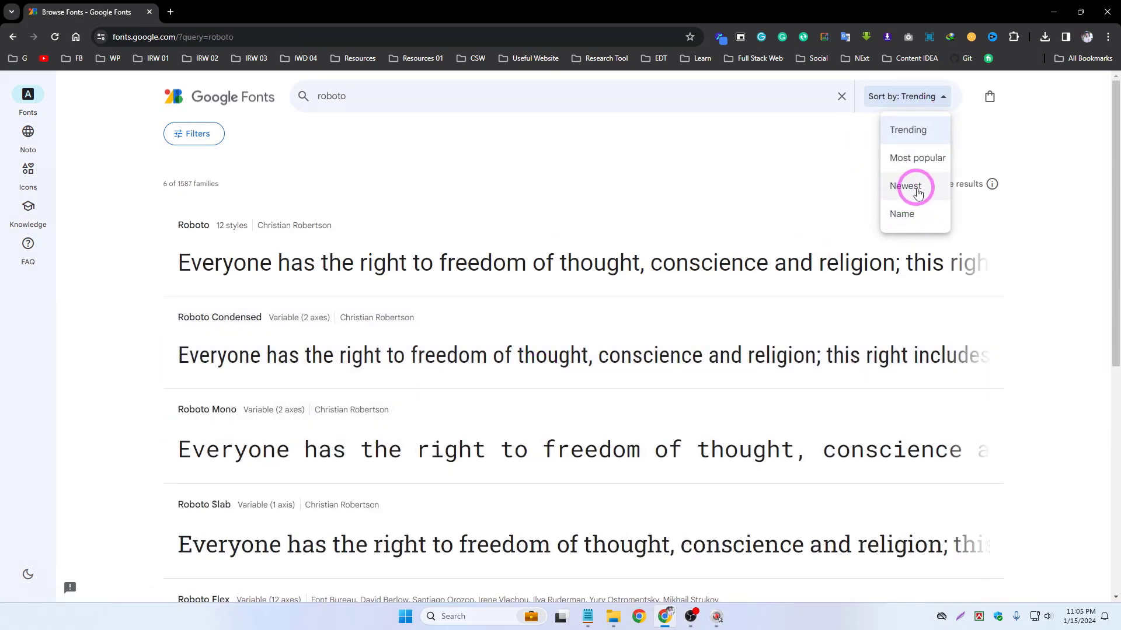
click(905, 187)
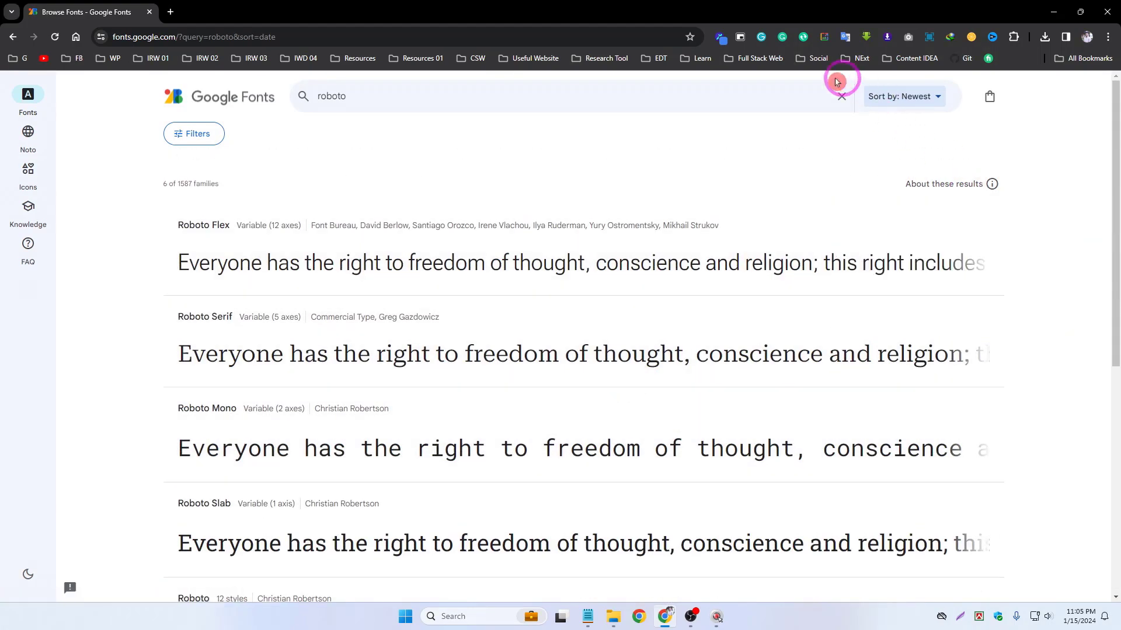
Clear the roboto search and visit the Noto and Icons sections
click(841, 96)
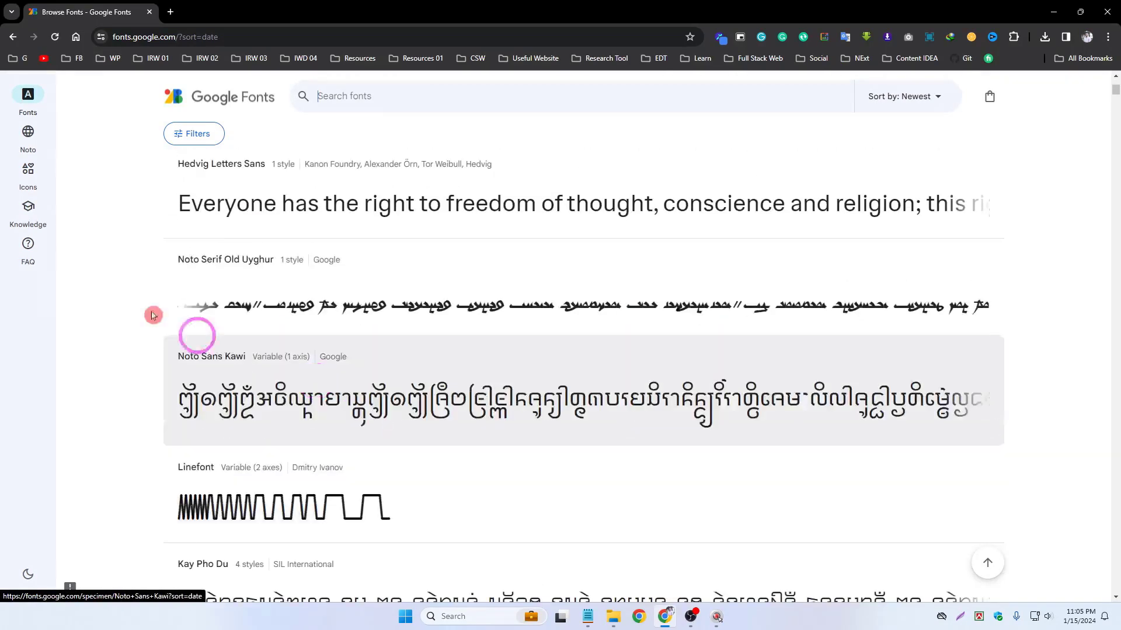
mouse_move(28, 137)
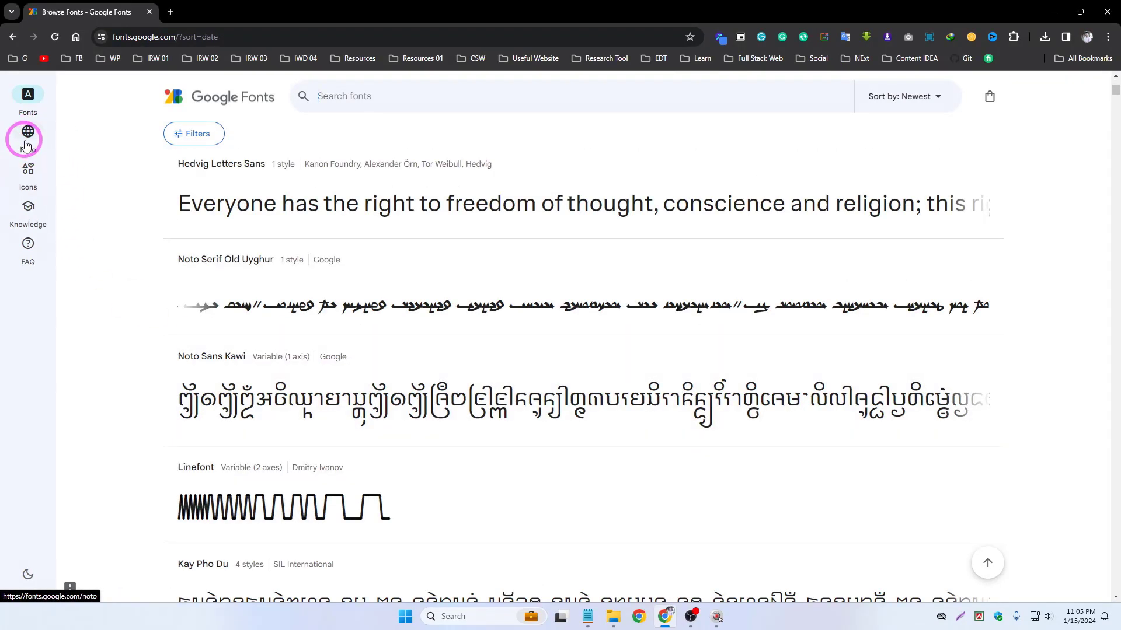
click(28, 140)
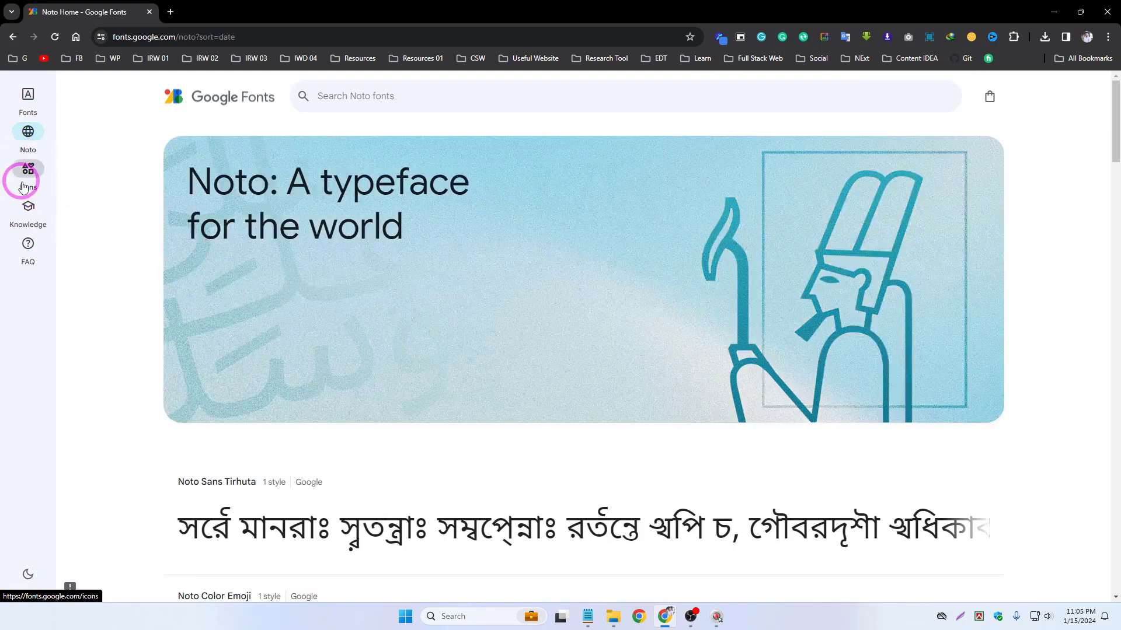
click(28, 169)
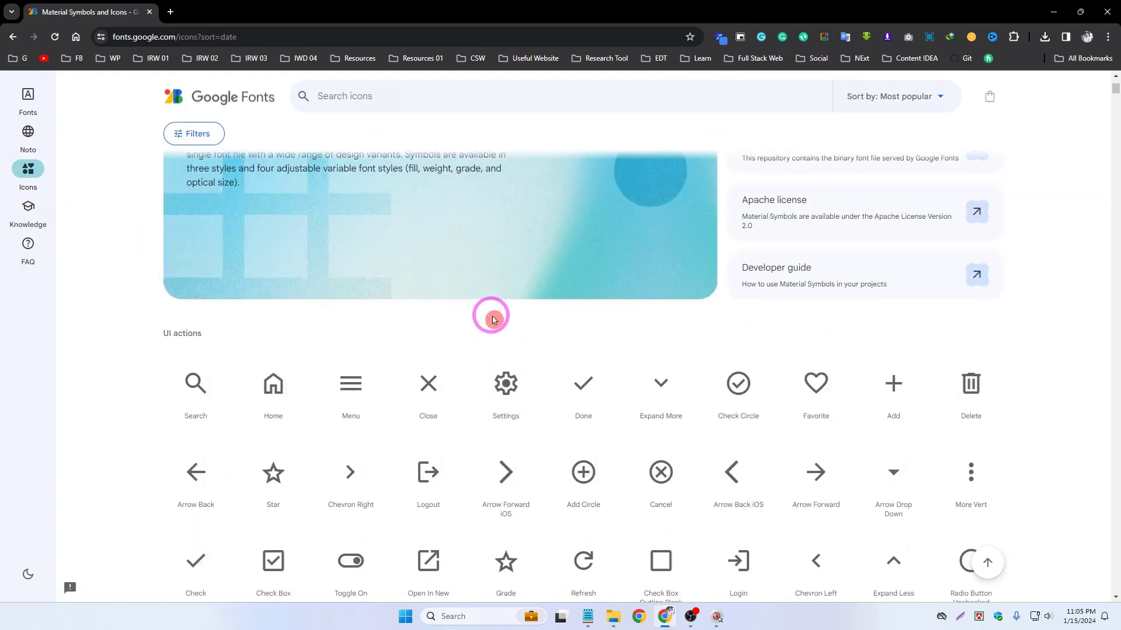
scroll(down, 3)
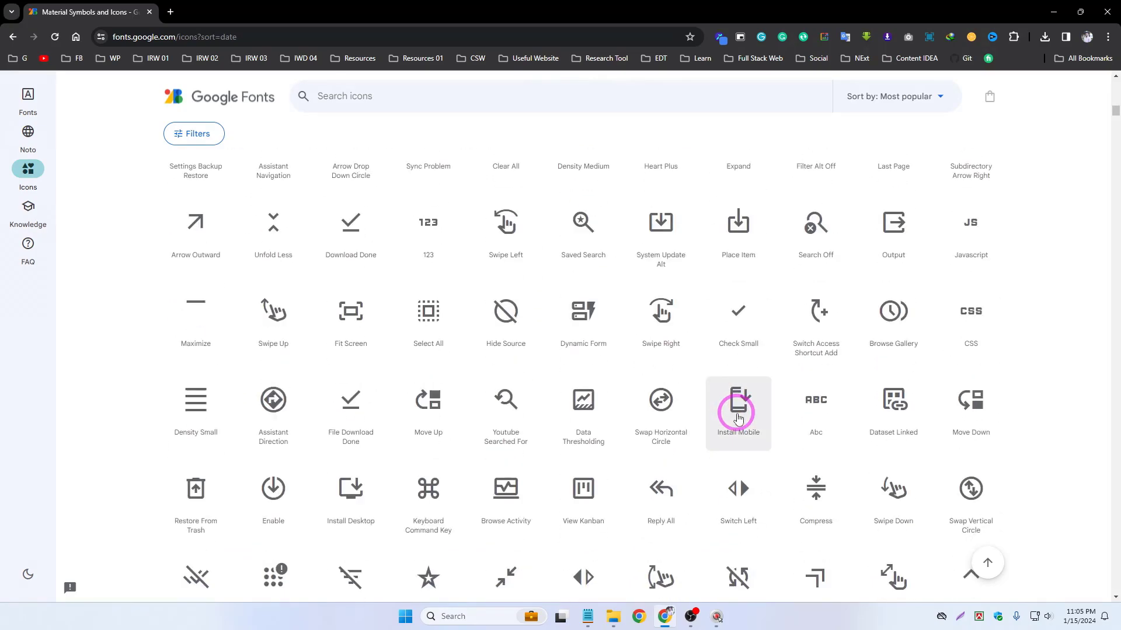
Visit the Knowledge section and open the FAQ in a new tab
click(28, 205)
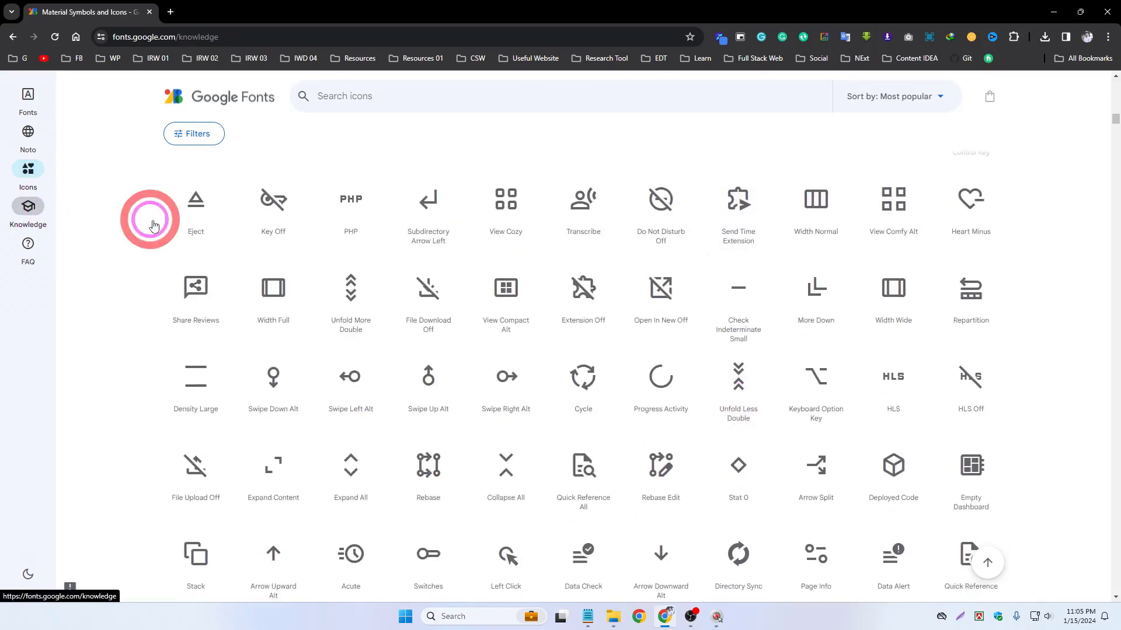
click(28, 206)
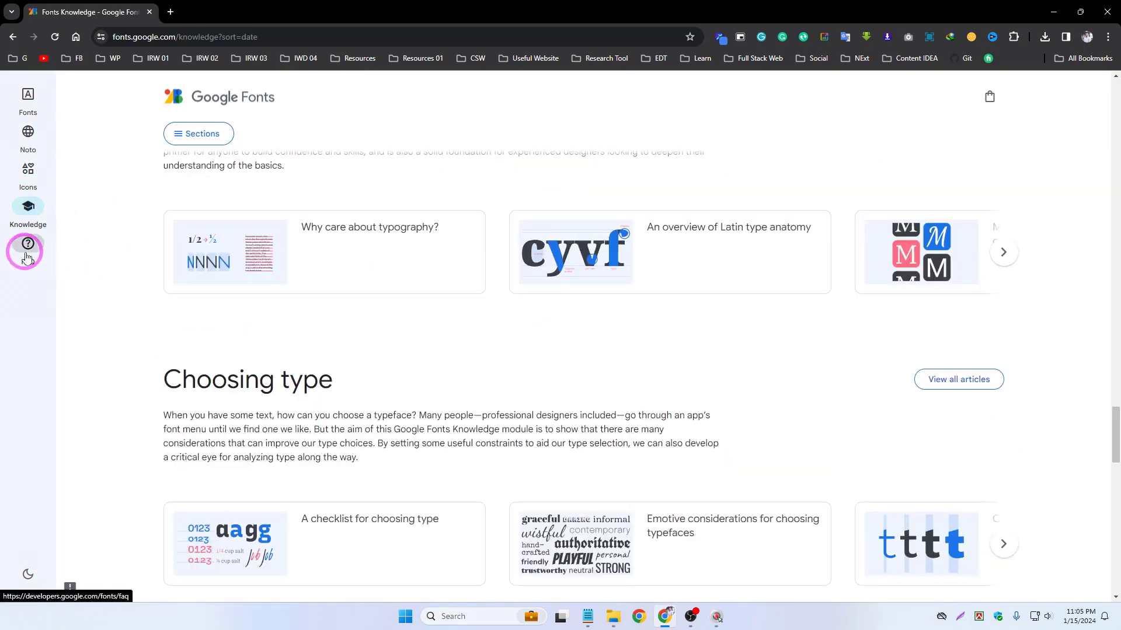
click(28, 245)
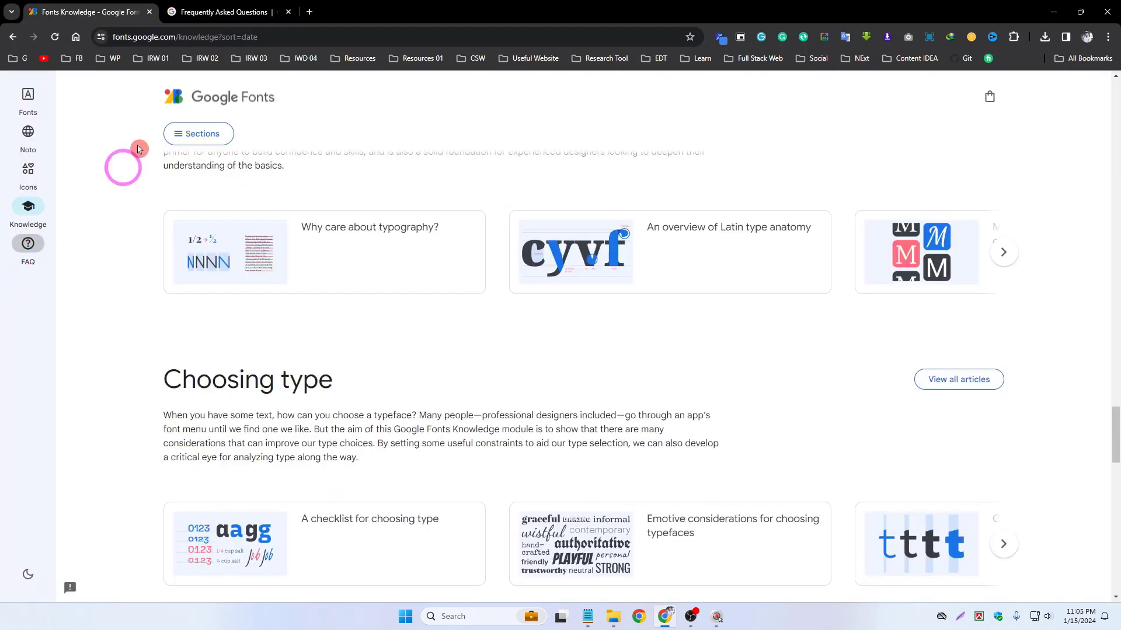
Return to the Fonts catalogue, switch to the dark theme and back to light
click(222, 11)
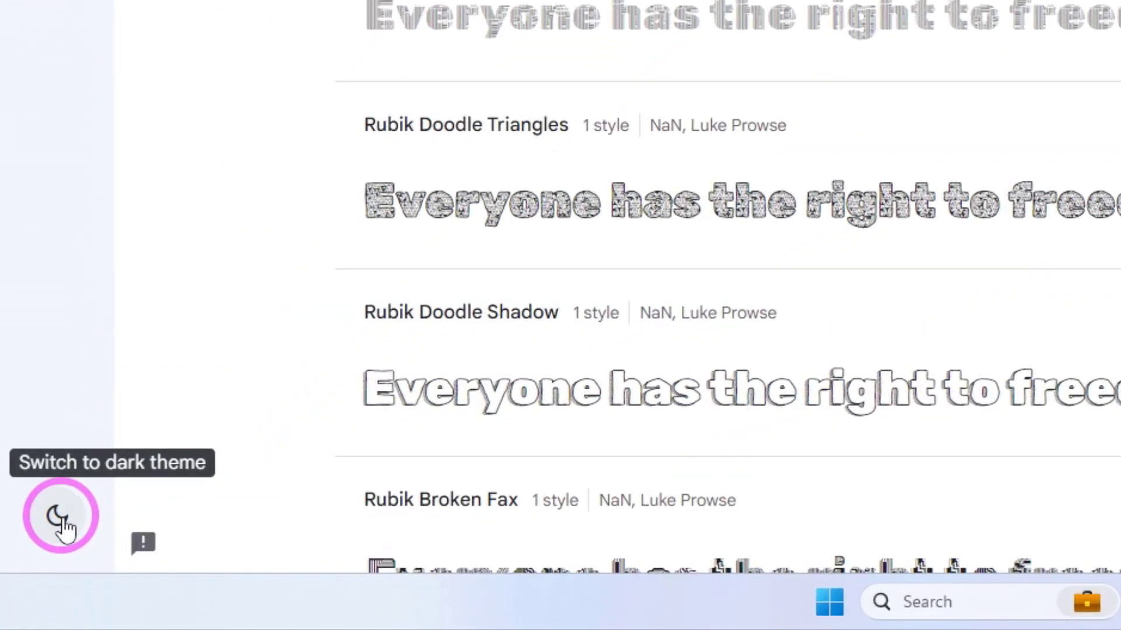
click(56, 516)
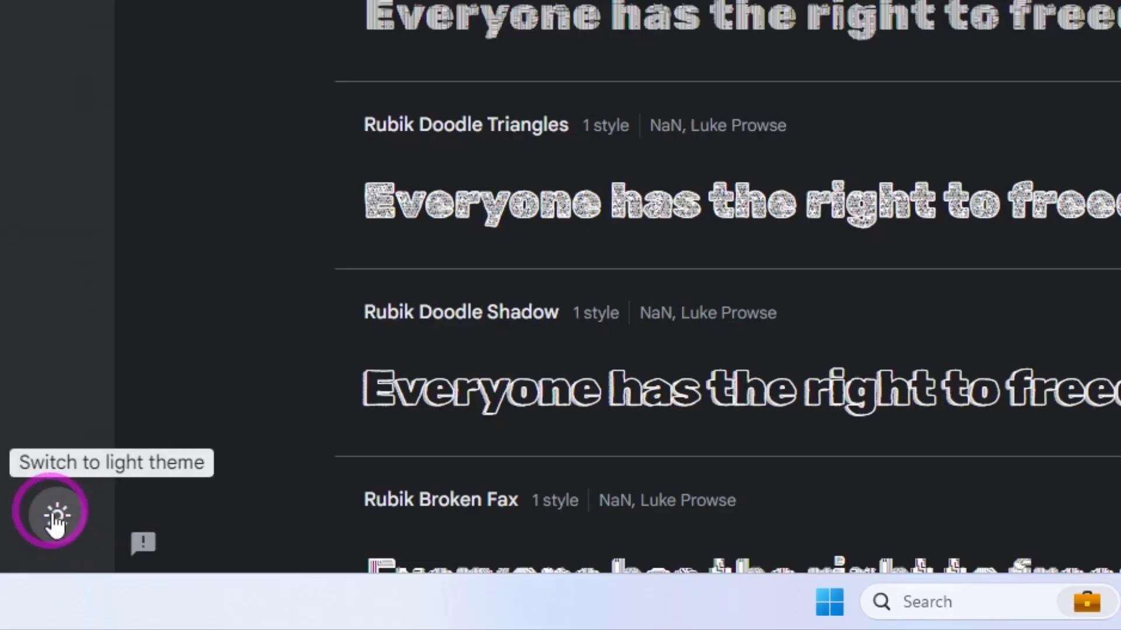
click(49, 514)
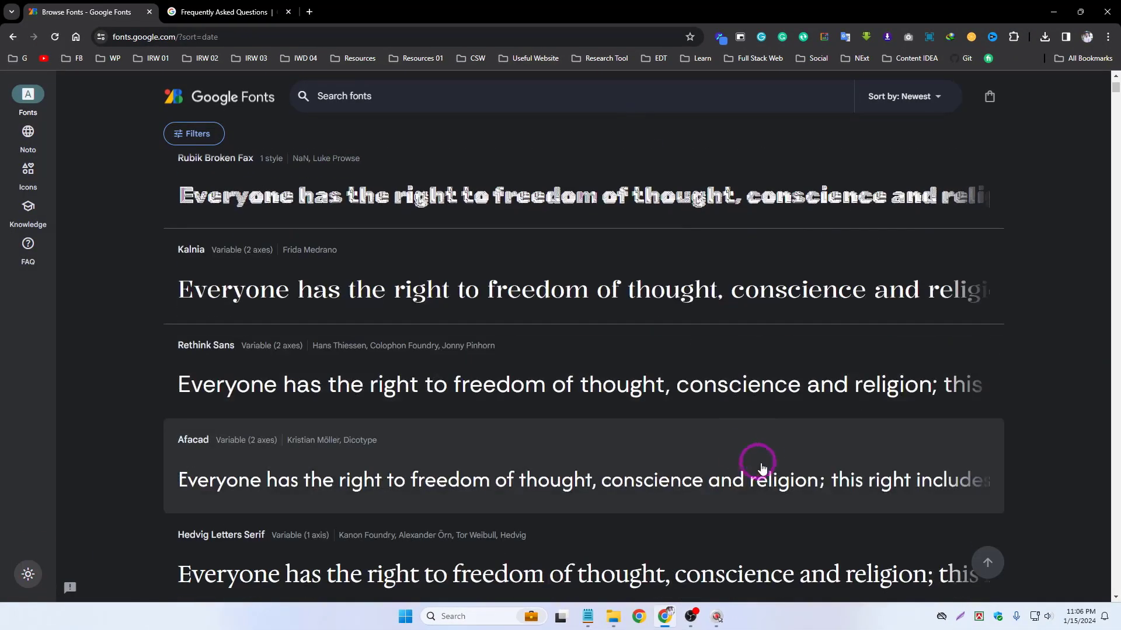
scroll(down, 3)
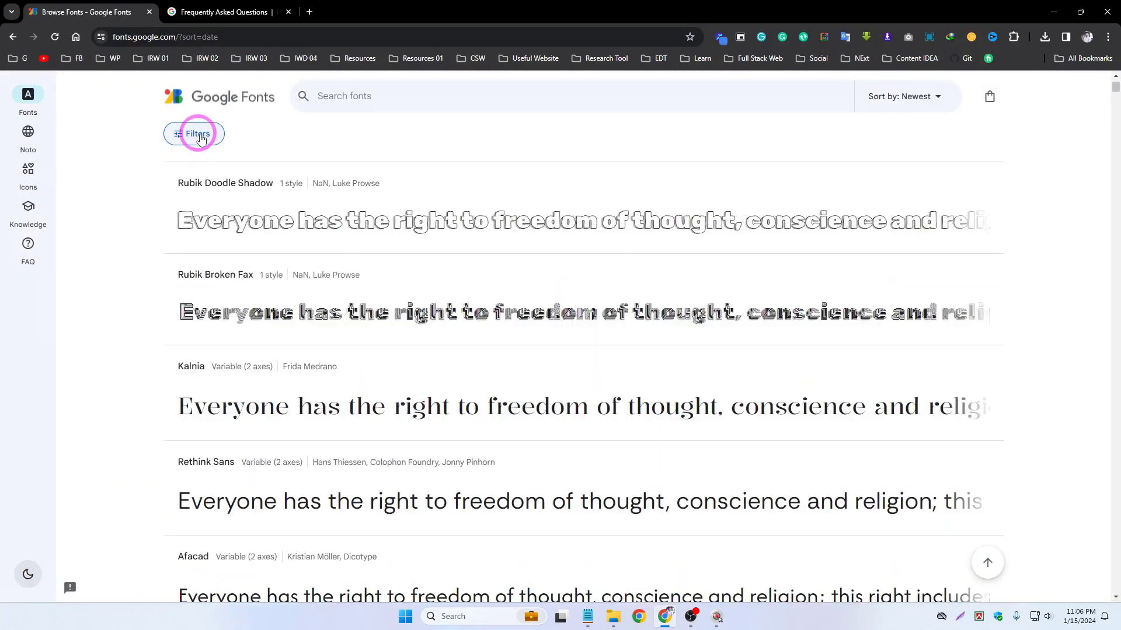
Open the Filters panel and browse the Language dropdown options
click(199, 133)
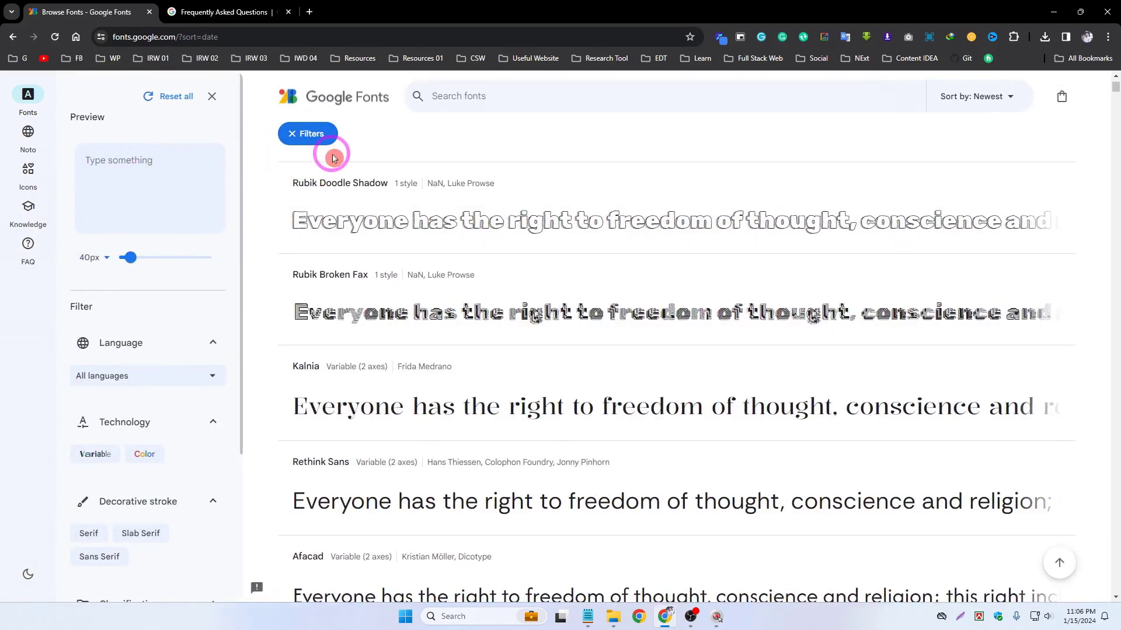
scroll(down, 3)
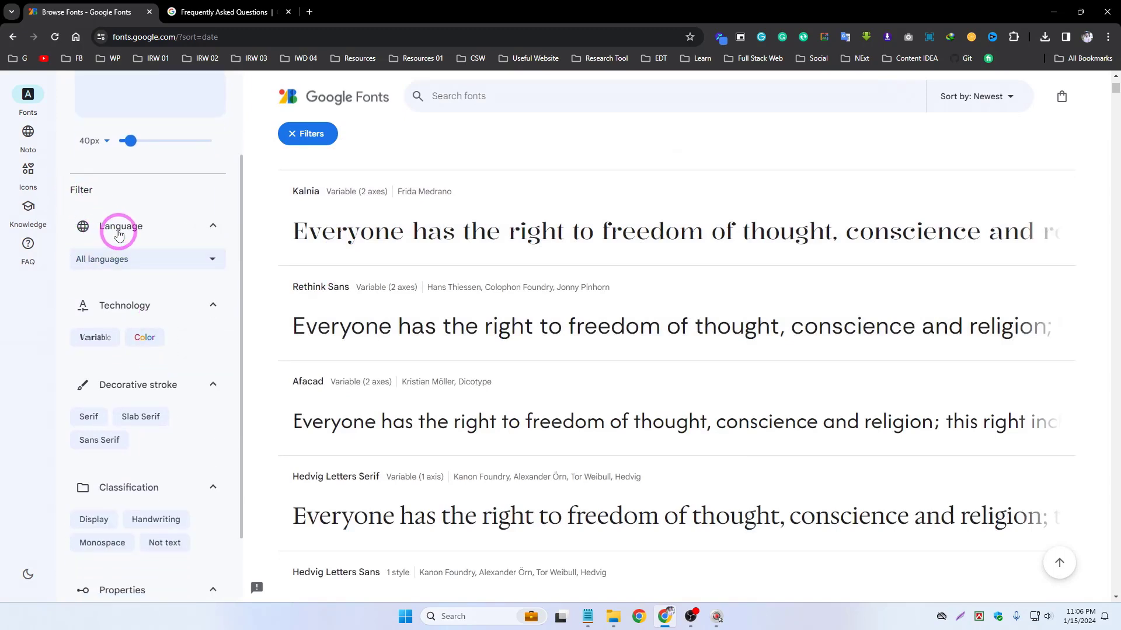
click(147, 259)
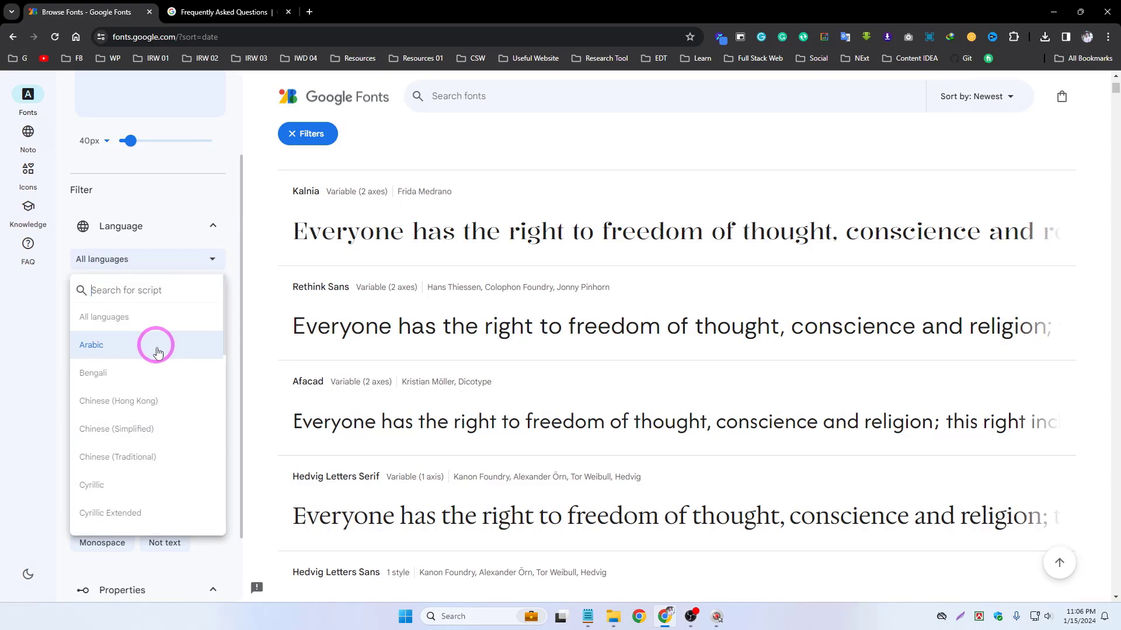
mouse_move(153, 479)
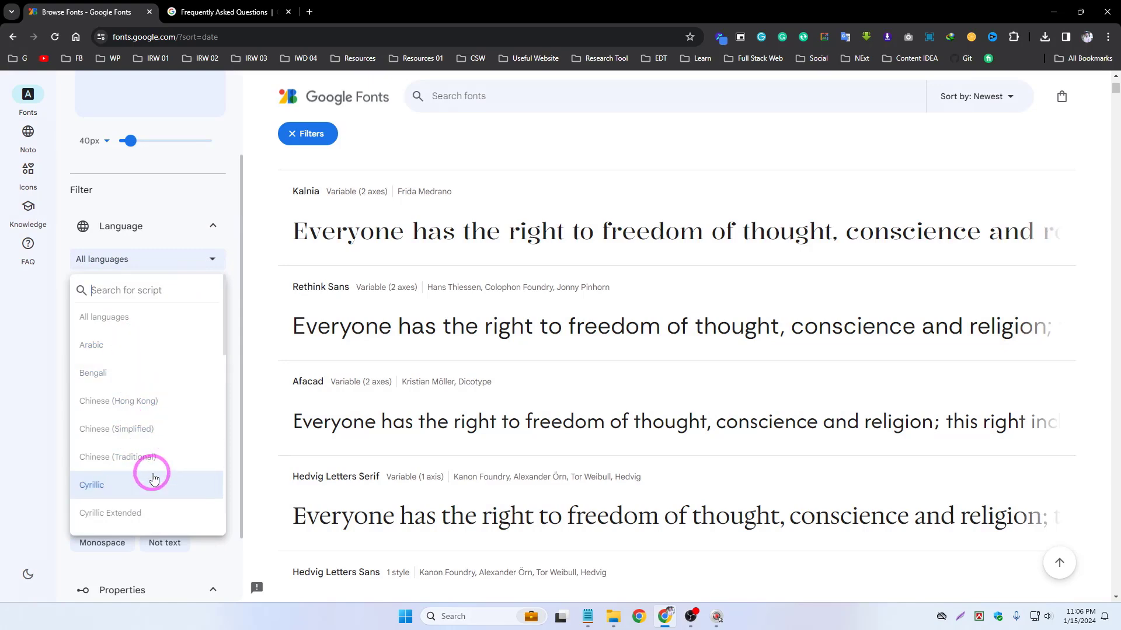
scroll(down, 3)
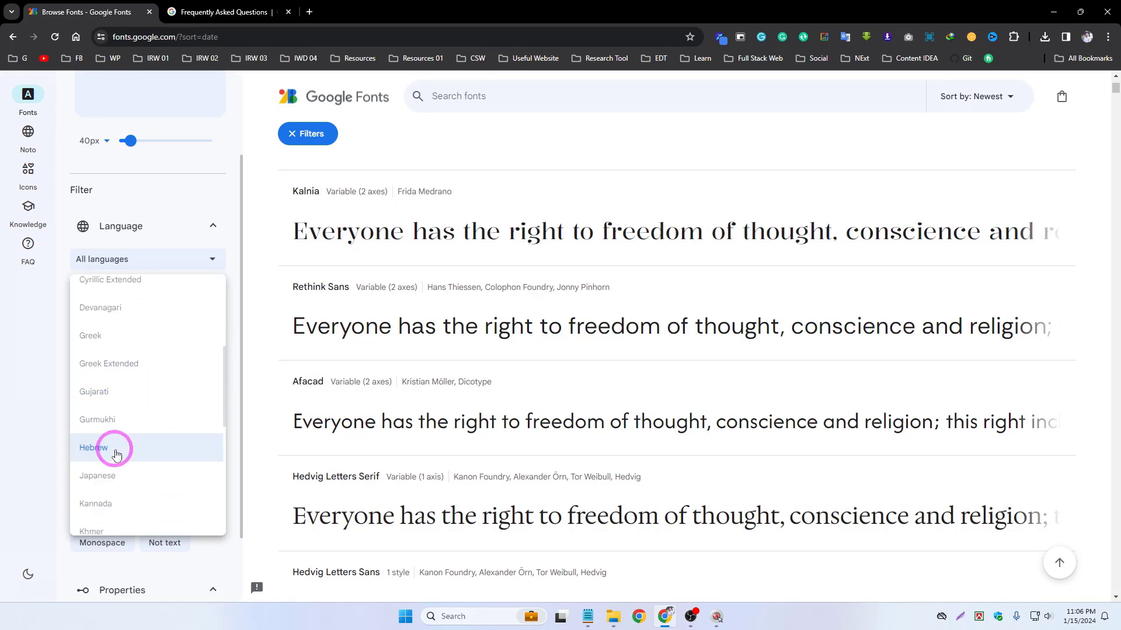
scroll(down, 3)
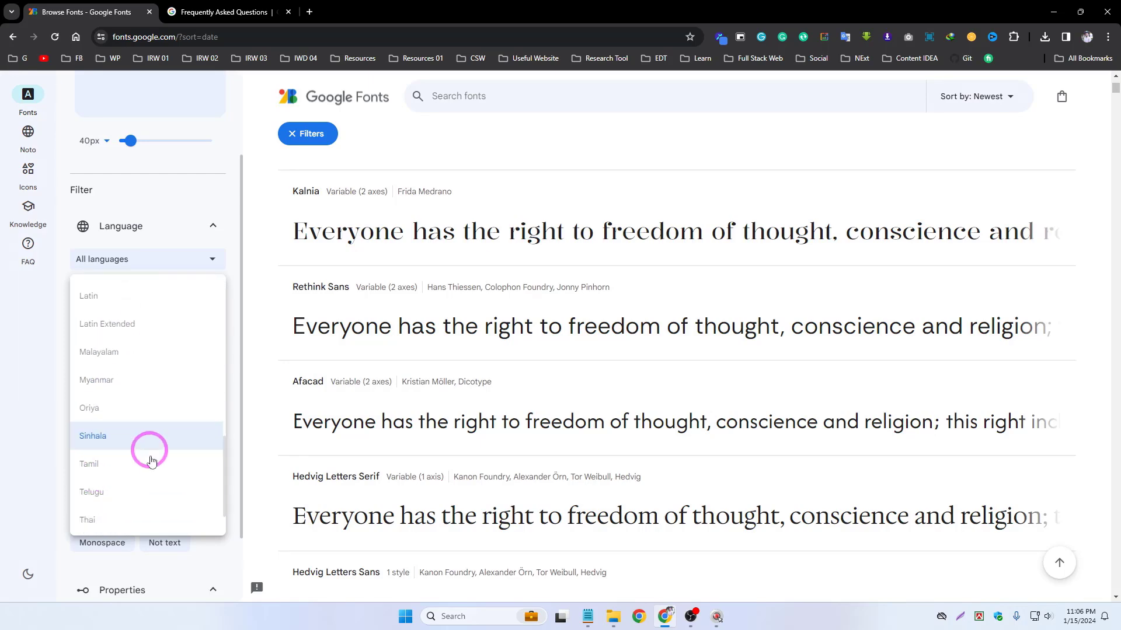
mouse_move(107, 522)
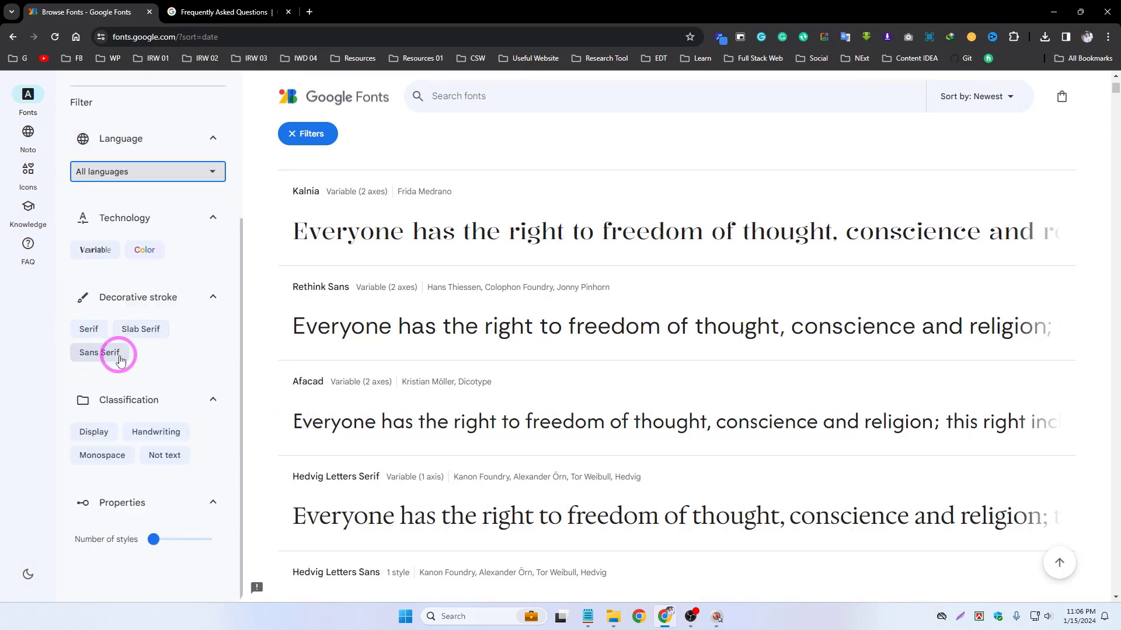
scroll(down, 3)
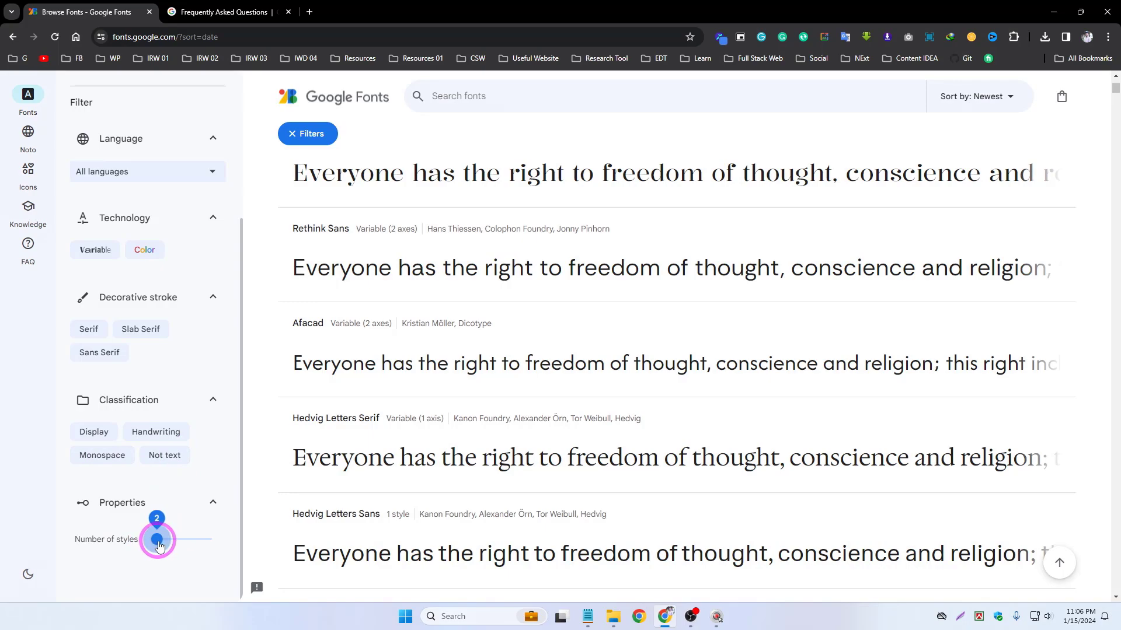
Filter to families with at least 2 styles, set preview to 50px, then Reset all to show 1587 families
drag(158, 541, 132, 257)
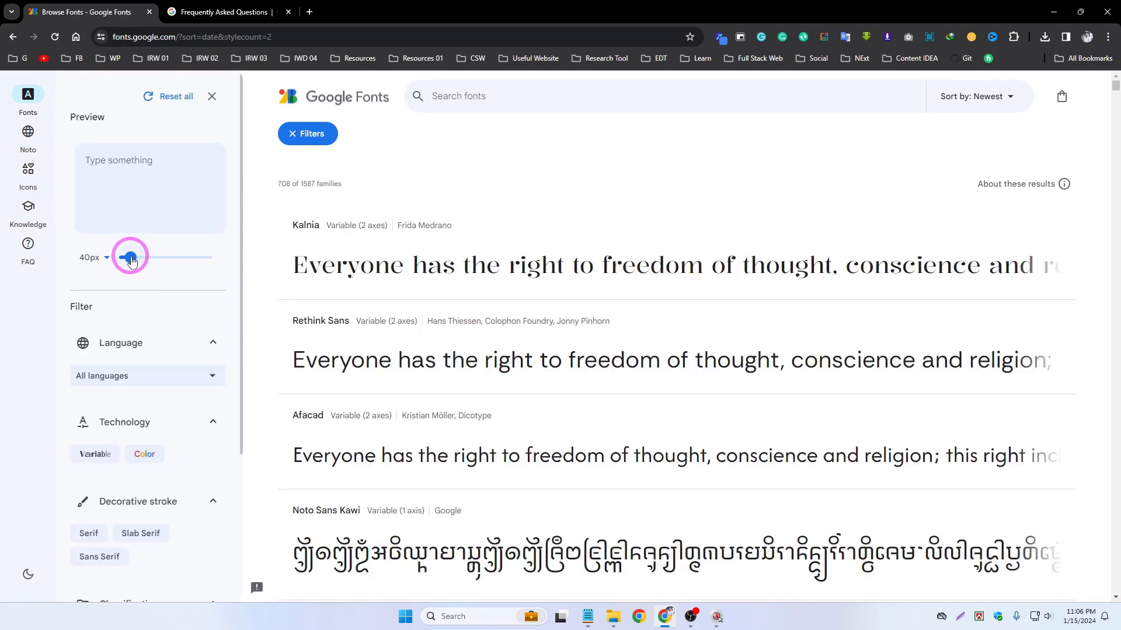
drag(130, 257, 144, 257)
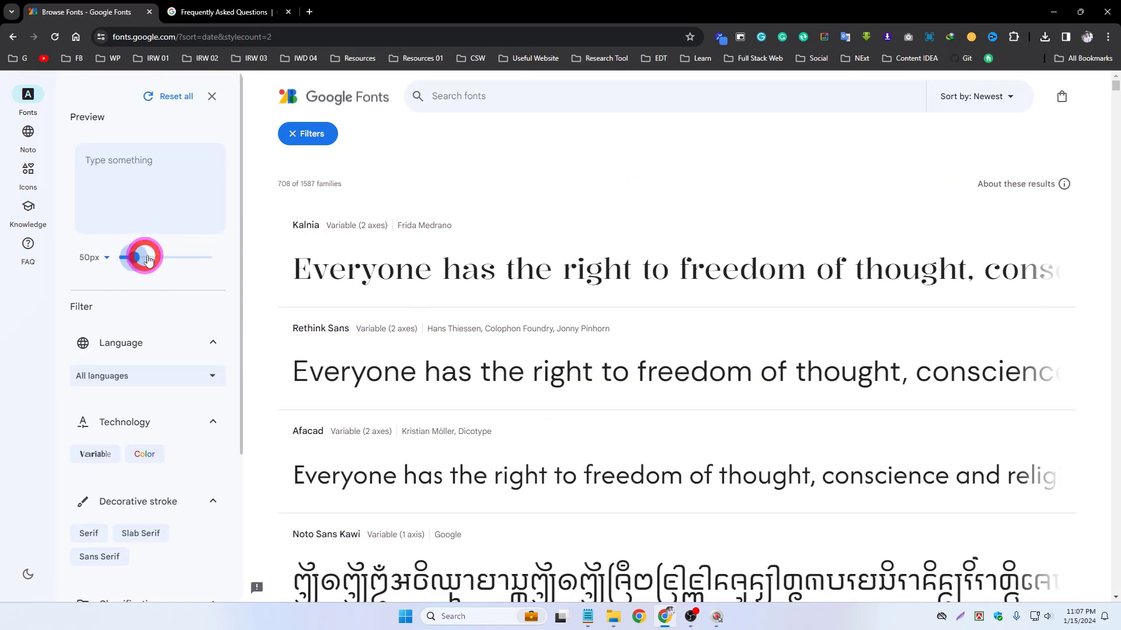
click(171, 96)
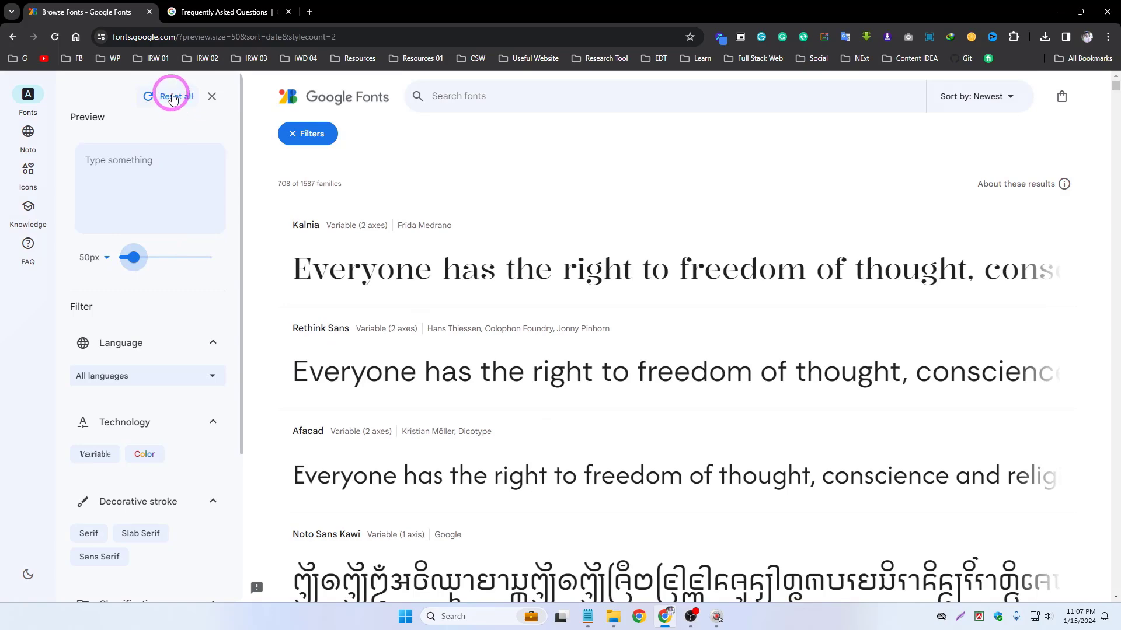
click(172, 96)
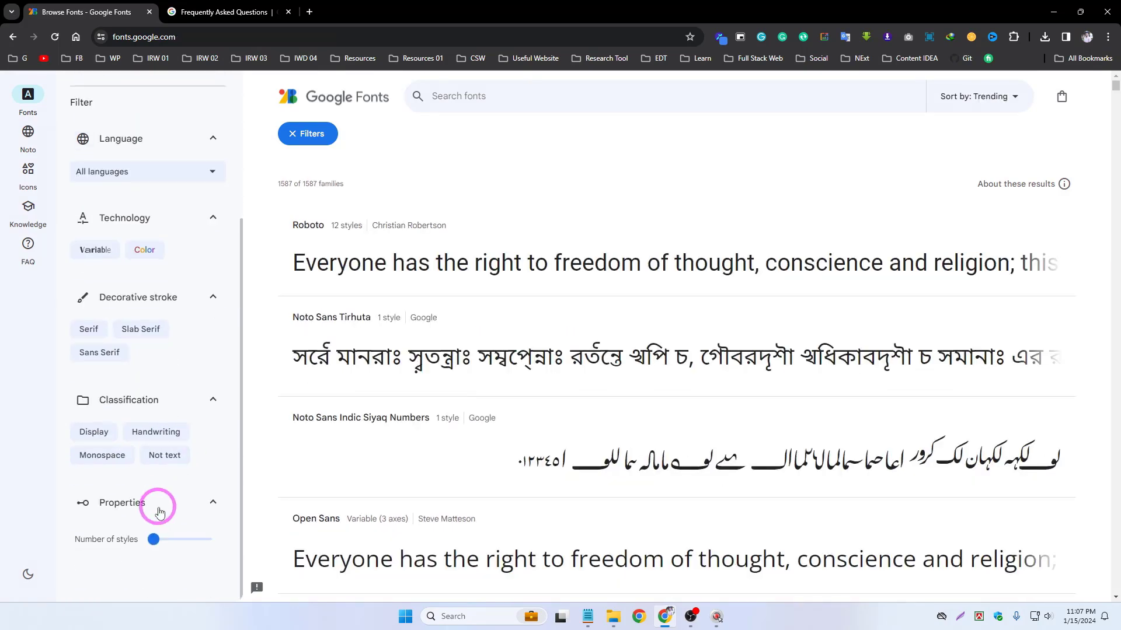